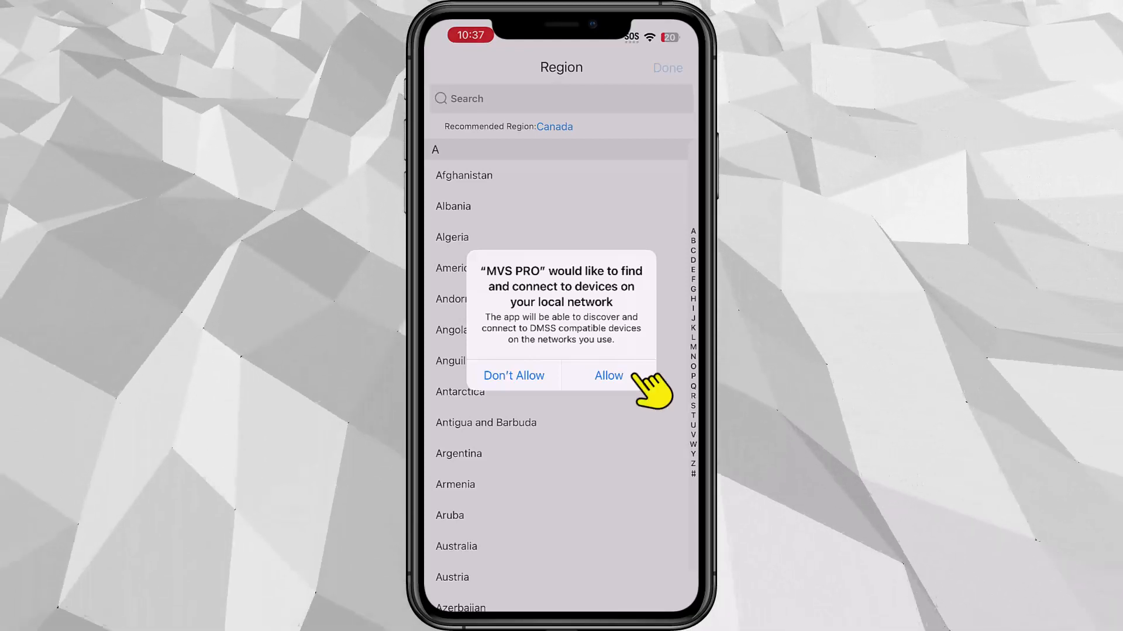
- Allow local network discovery and notifications, accept the region warning and confirm Canada as region
left_click(608, 375)
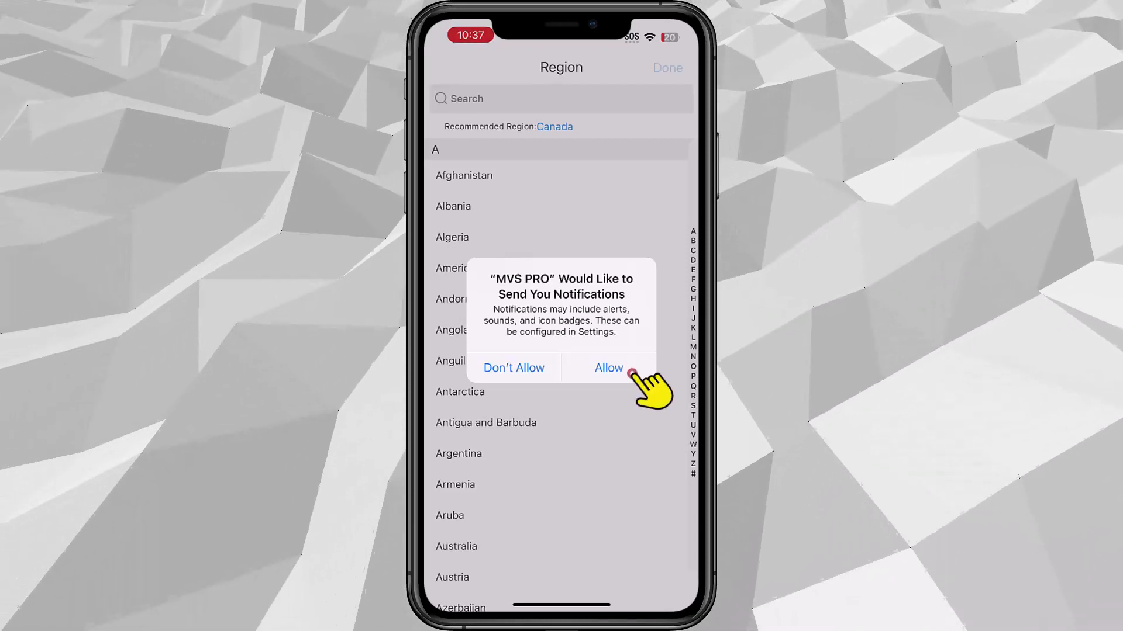
left_click(608, 369)
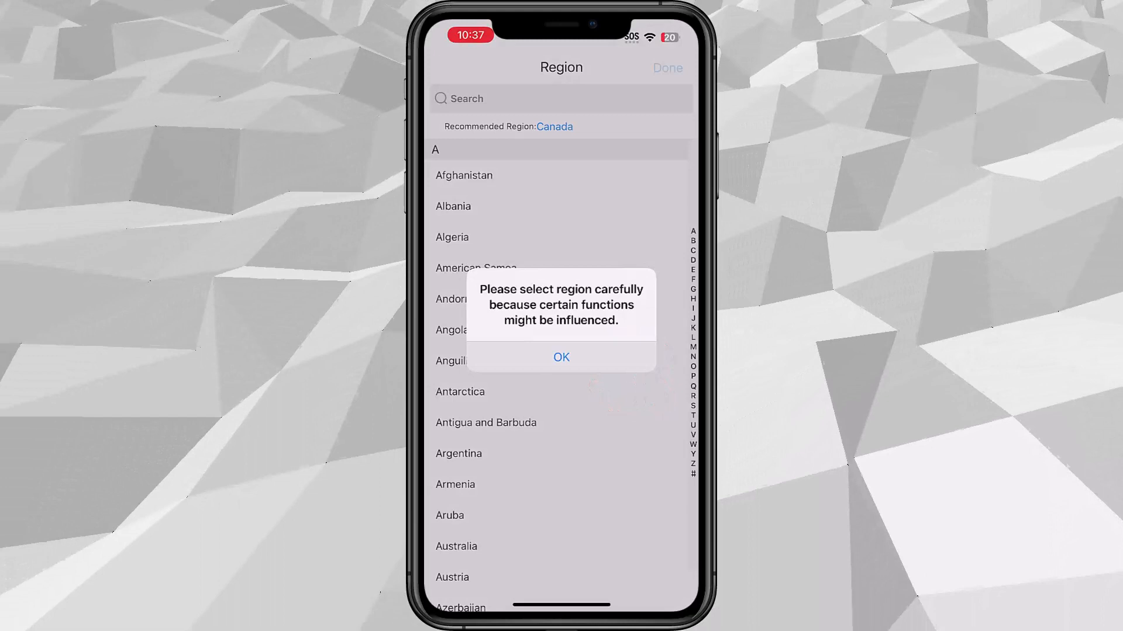
left_click(560, 358)
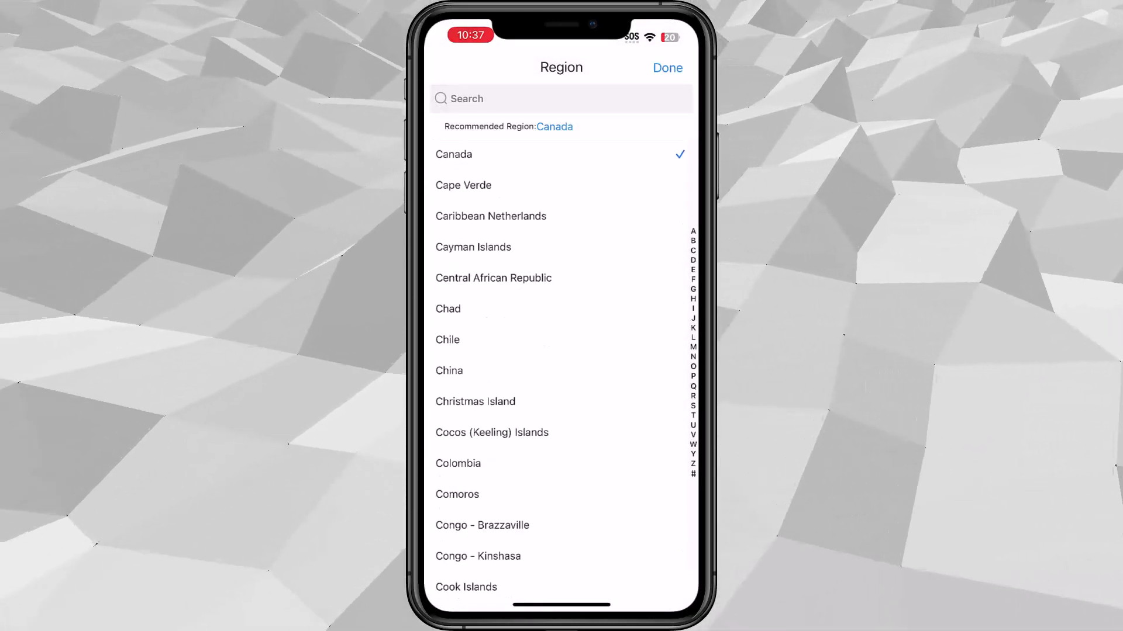
left_click(665, 68)
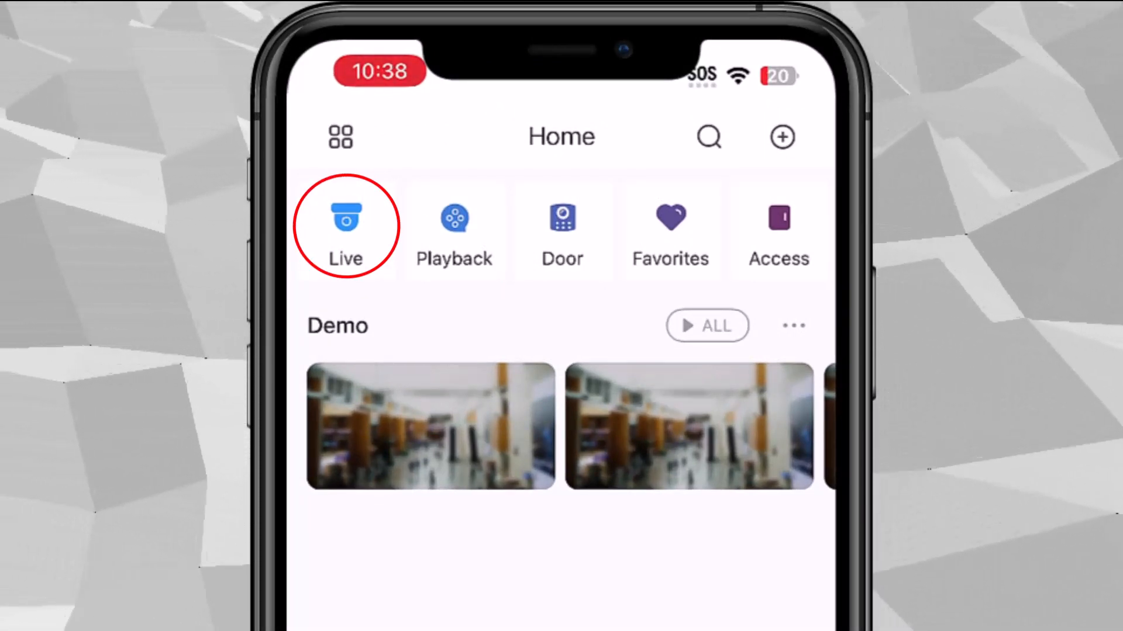
mouse_move(454, 226)
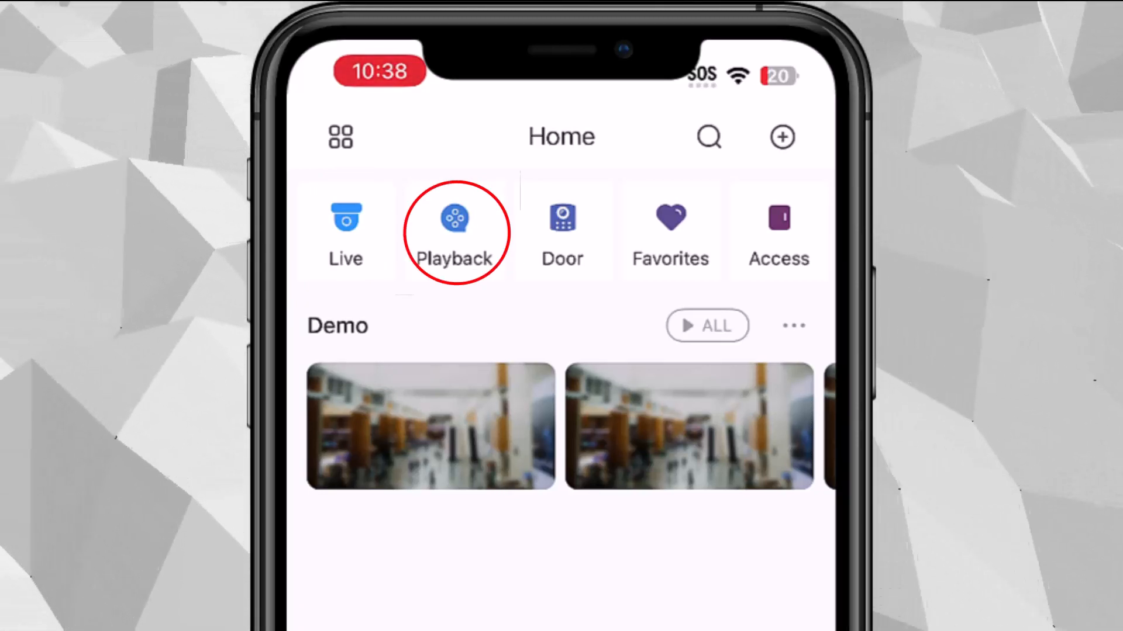
left_click(562, 232)
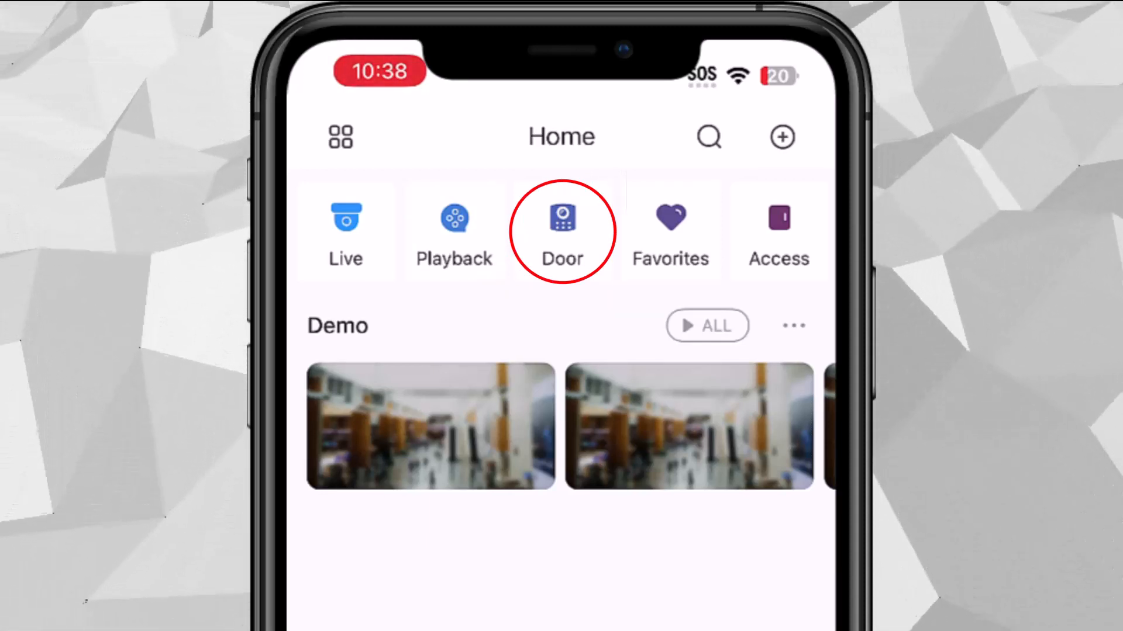
left_click(670, 233)
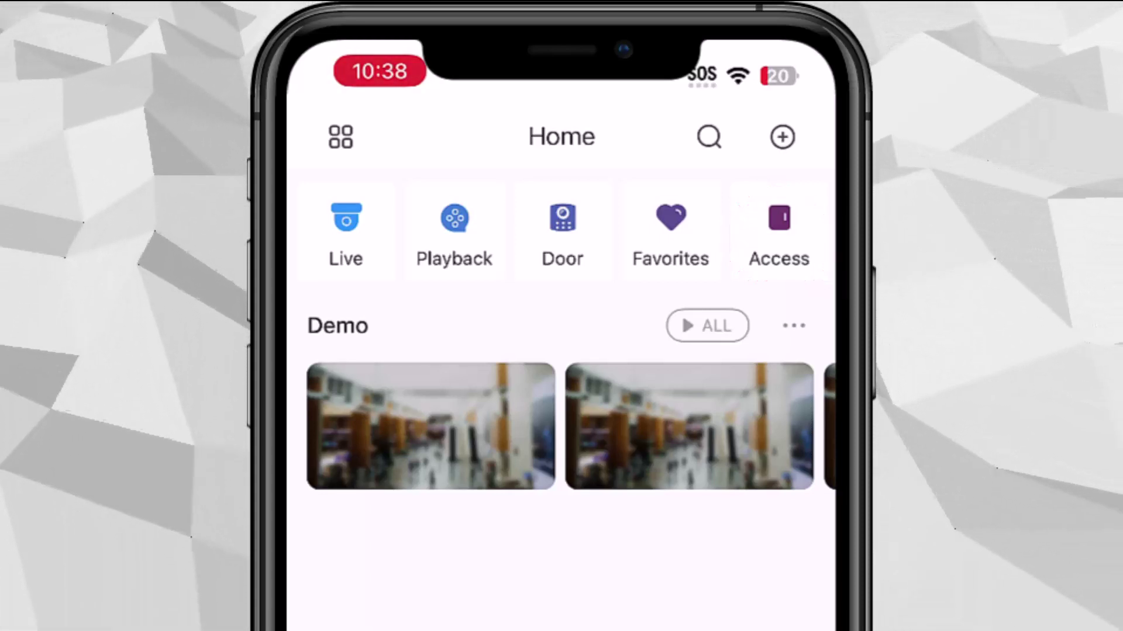
scroll("left", 3)
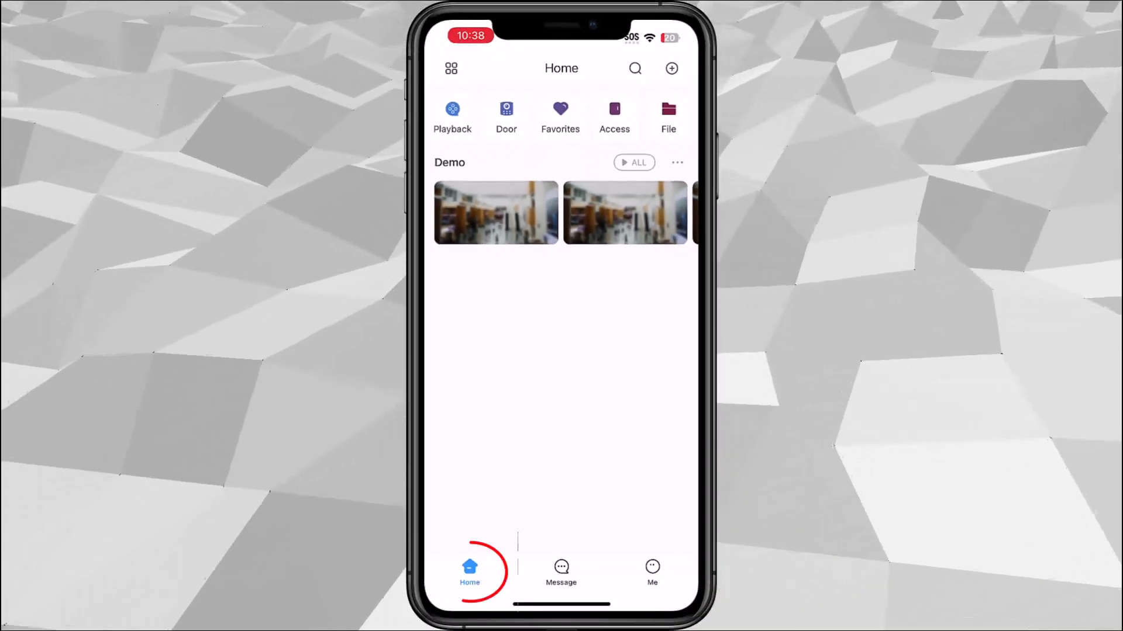
- Browse the Message tab and the Me page with Setting, Region Canada and Help, then return to Home
left_click(562, 573)
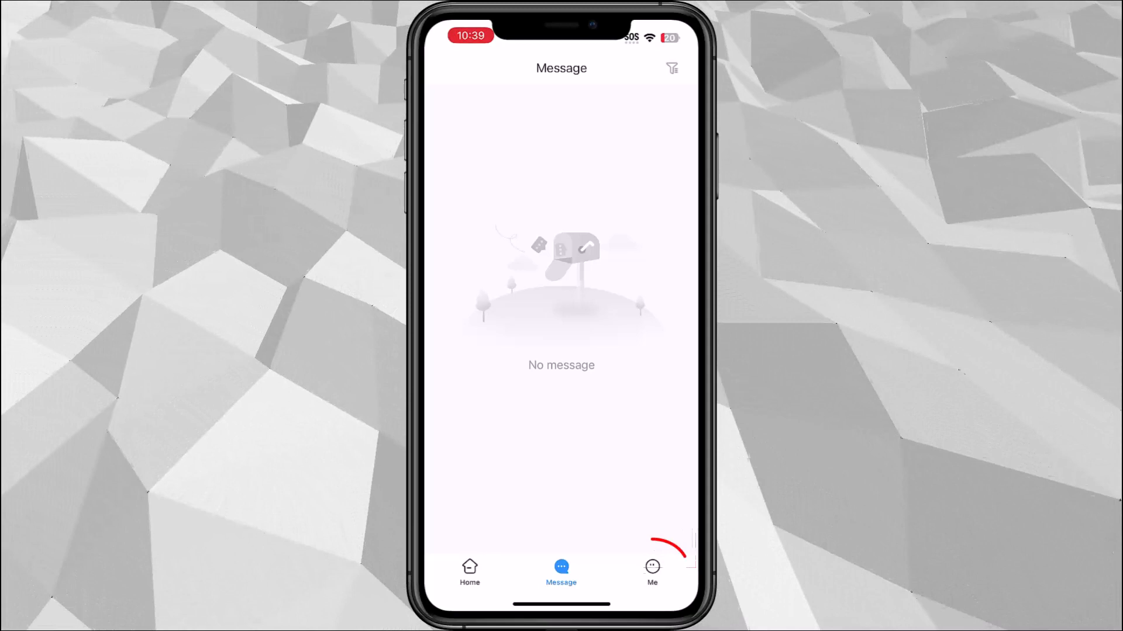
left_click(651, 573)
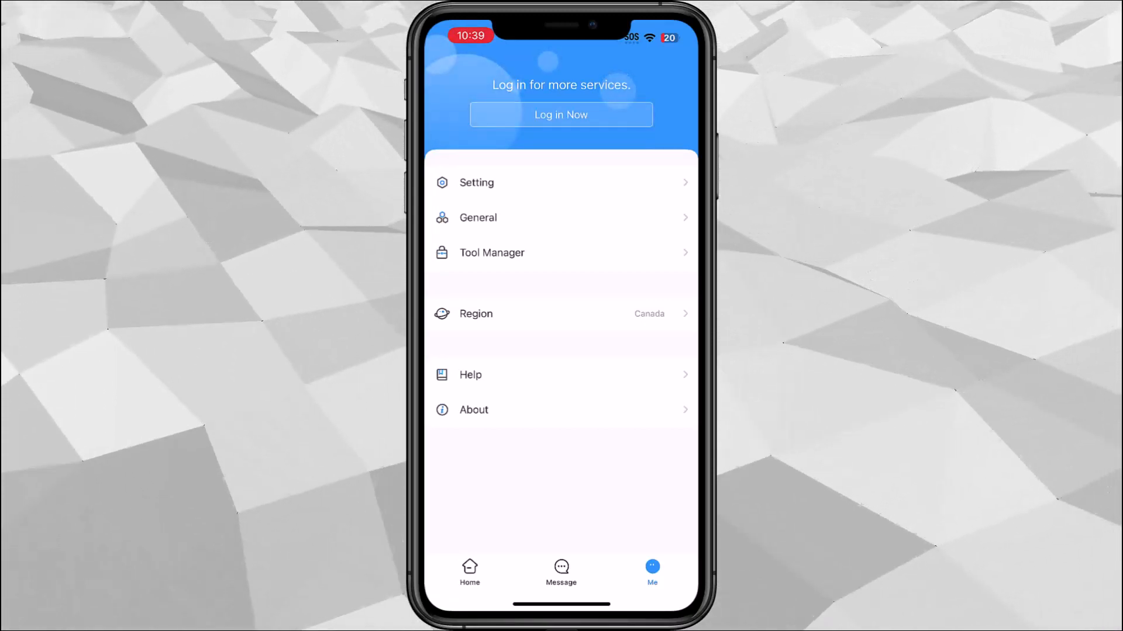
left_click(468, 573)
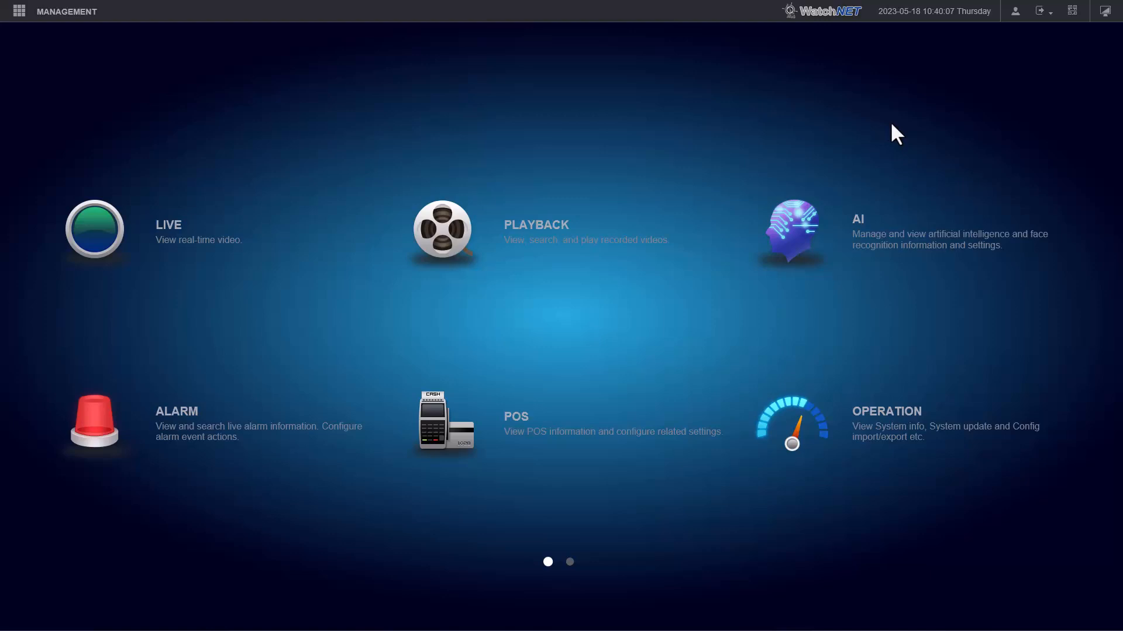
mouse_move(890, 145)
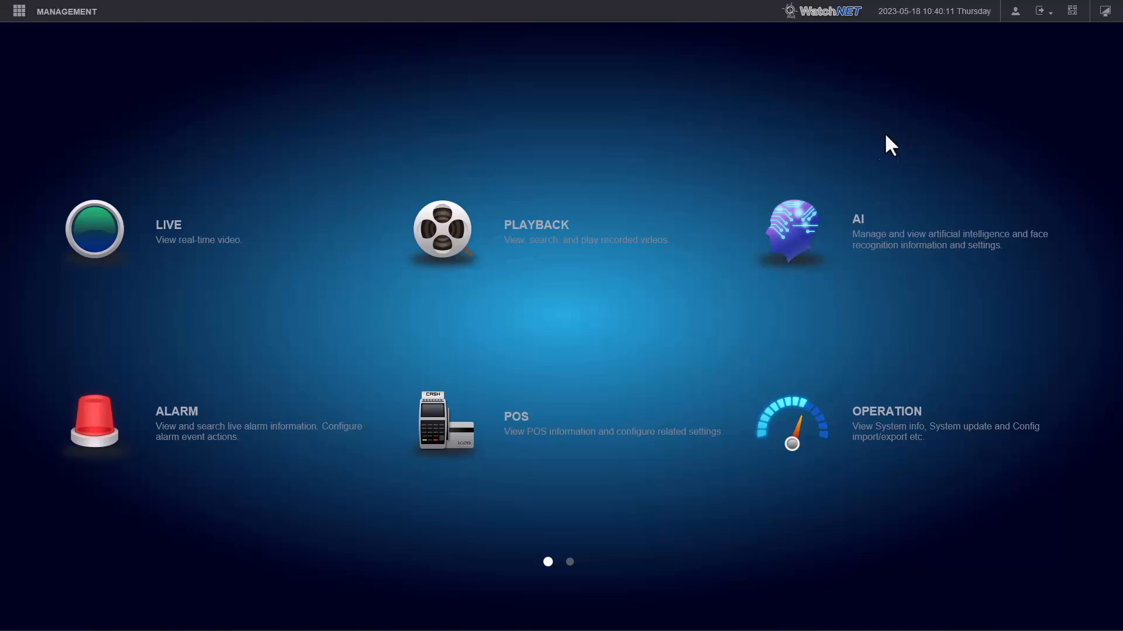
mouse_move(830, 127)
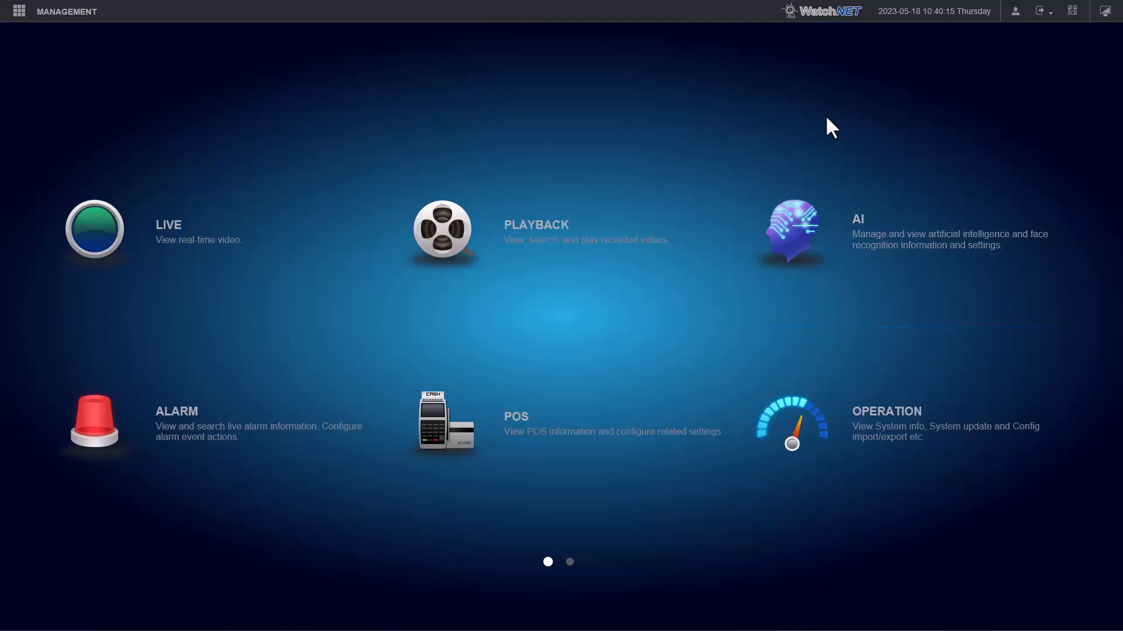
mouse_move(223, 54)
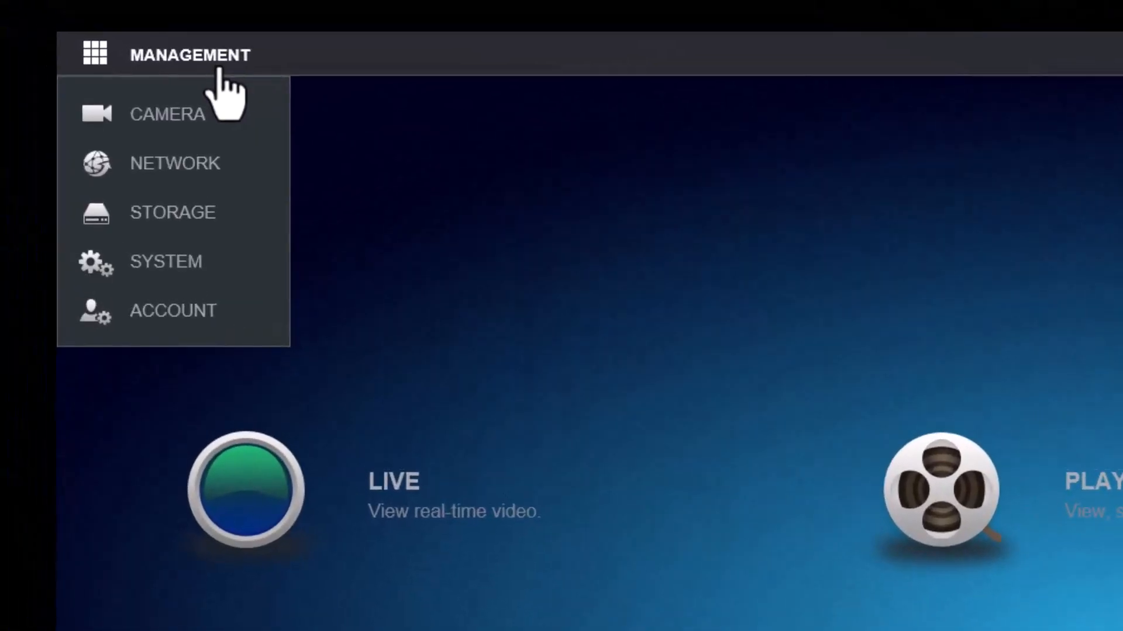
- Show the recorder's Network P2P page, enabled and online, with the client and serial QR codes
left_click(174, 164)
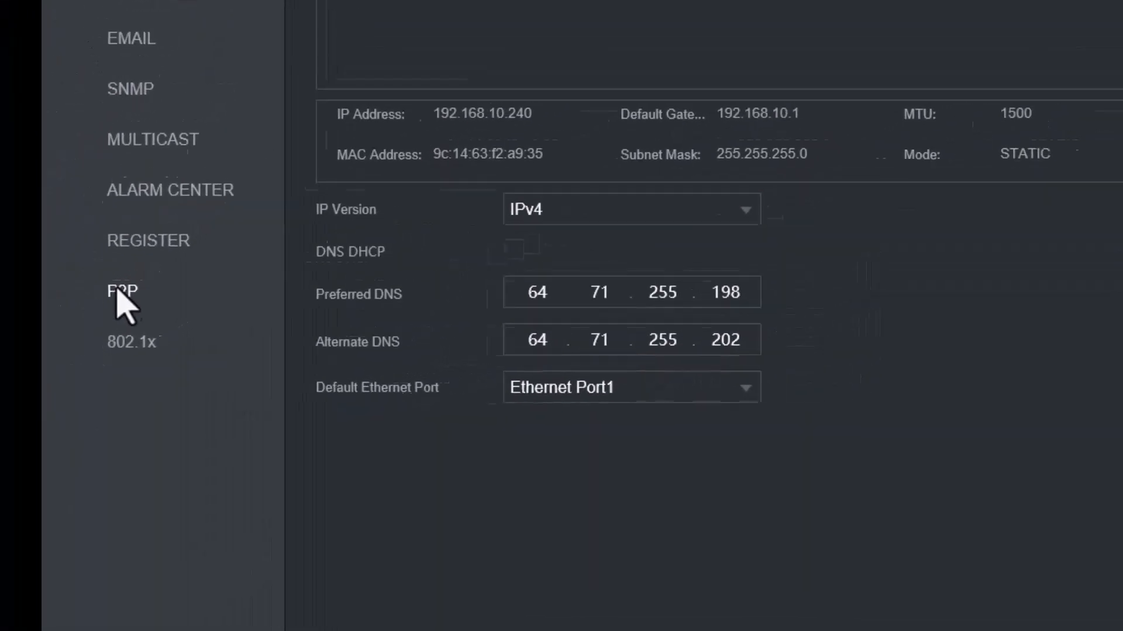
left_click(122, 290)
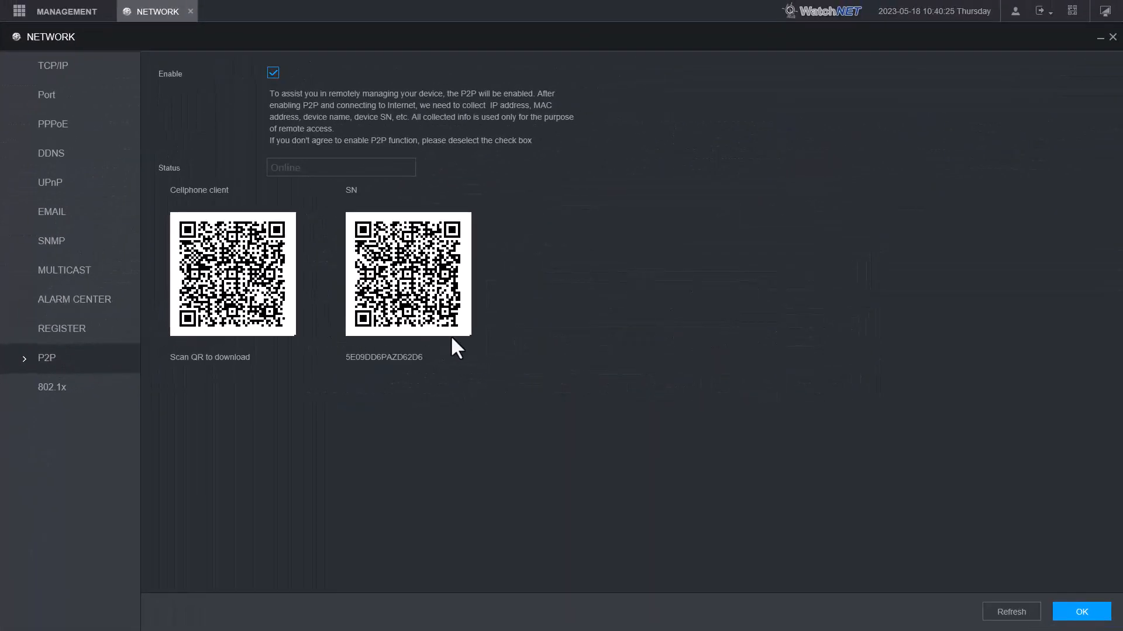
mouse_move(498, 355)
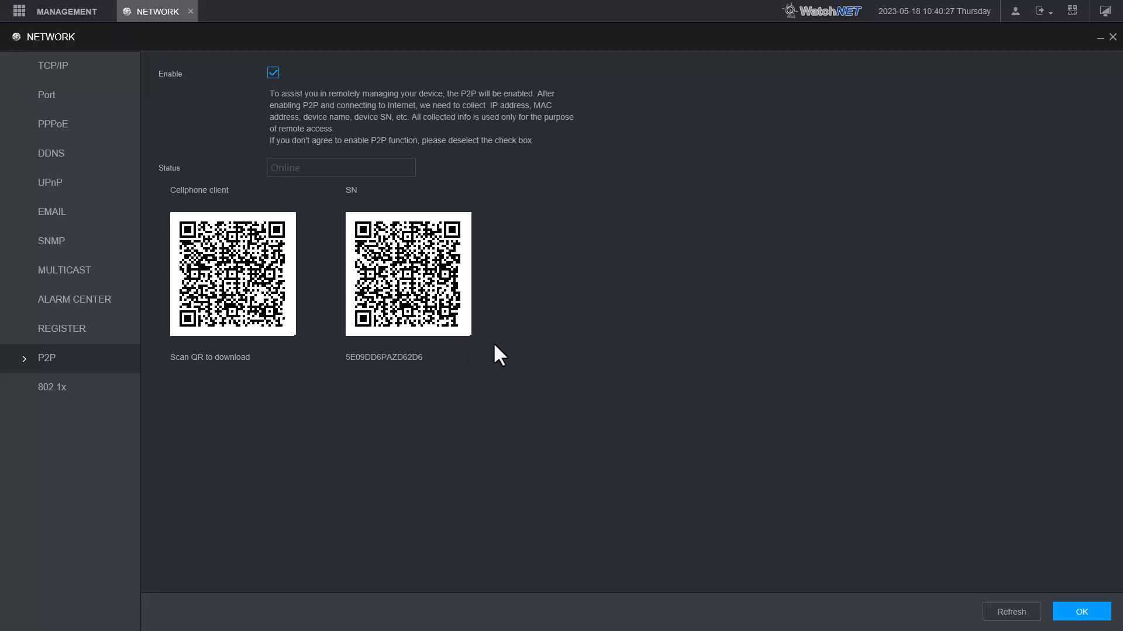
mouse_move(595, 382)
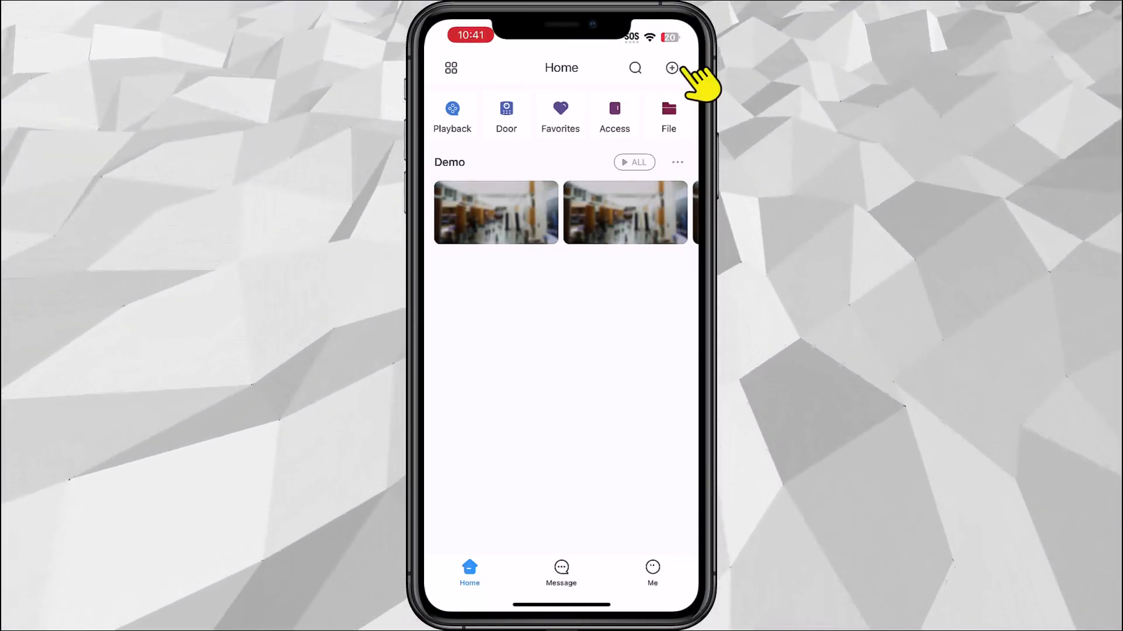
left_click(671, 68)
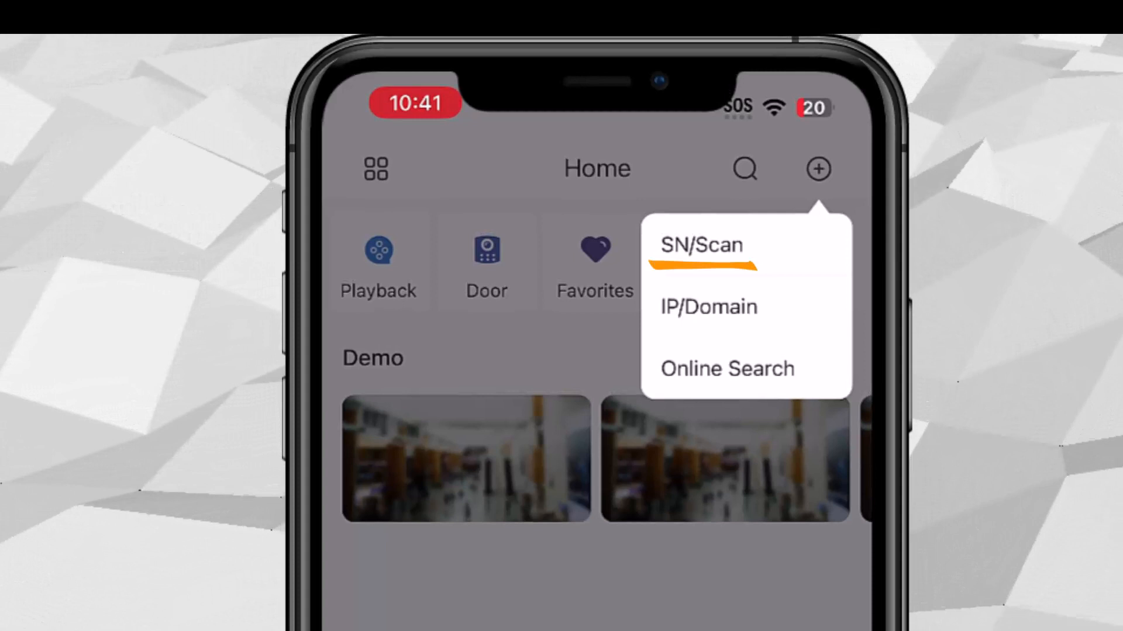
left_click(706, 308)
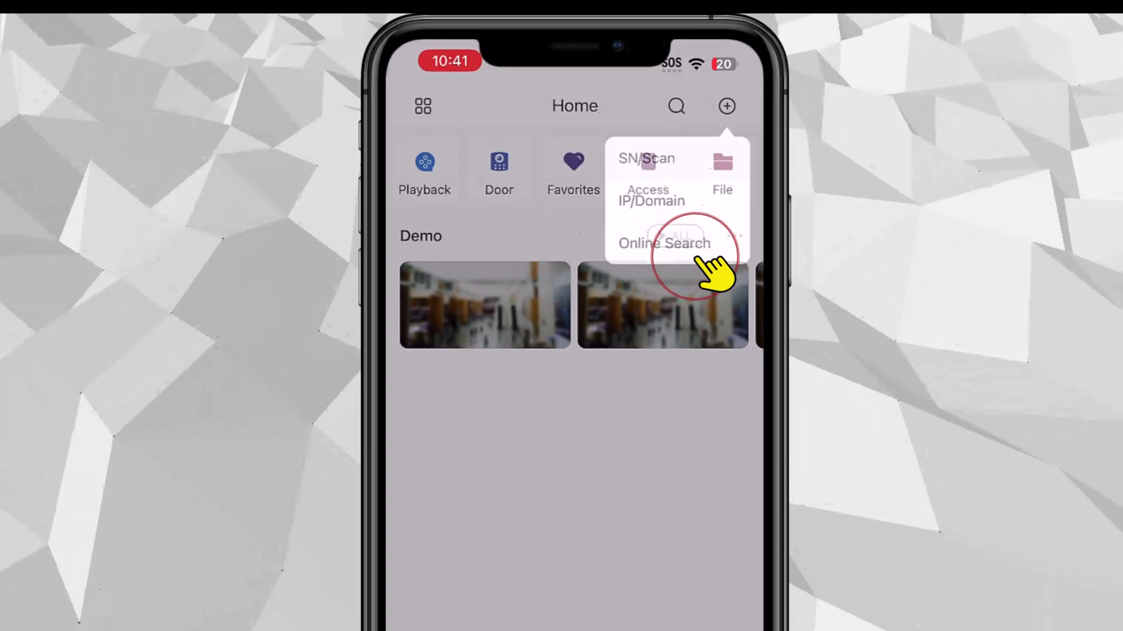
left_click(646, 158)
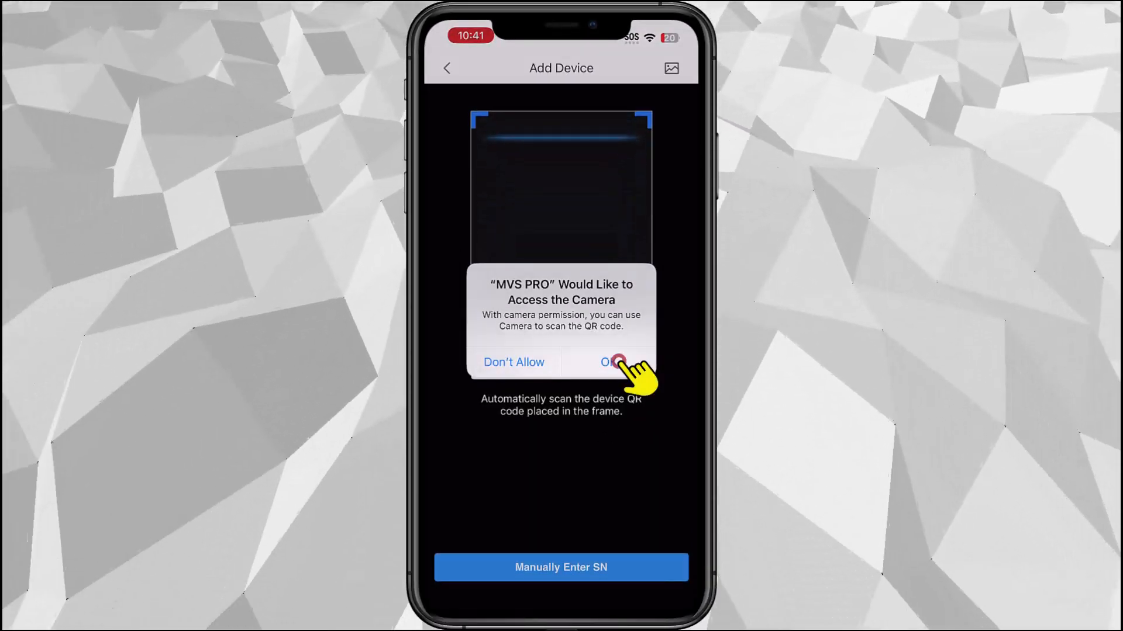
left_click(608, 362)
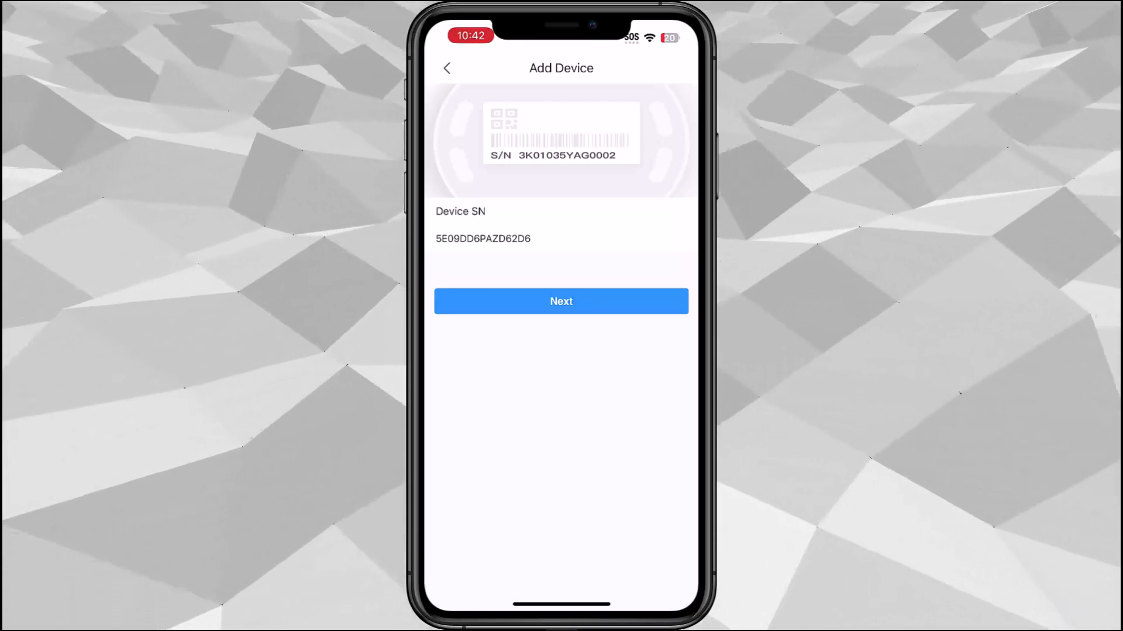
left_click(561, 301)
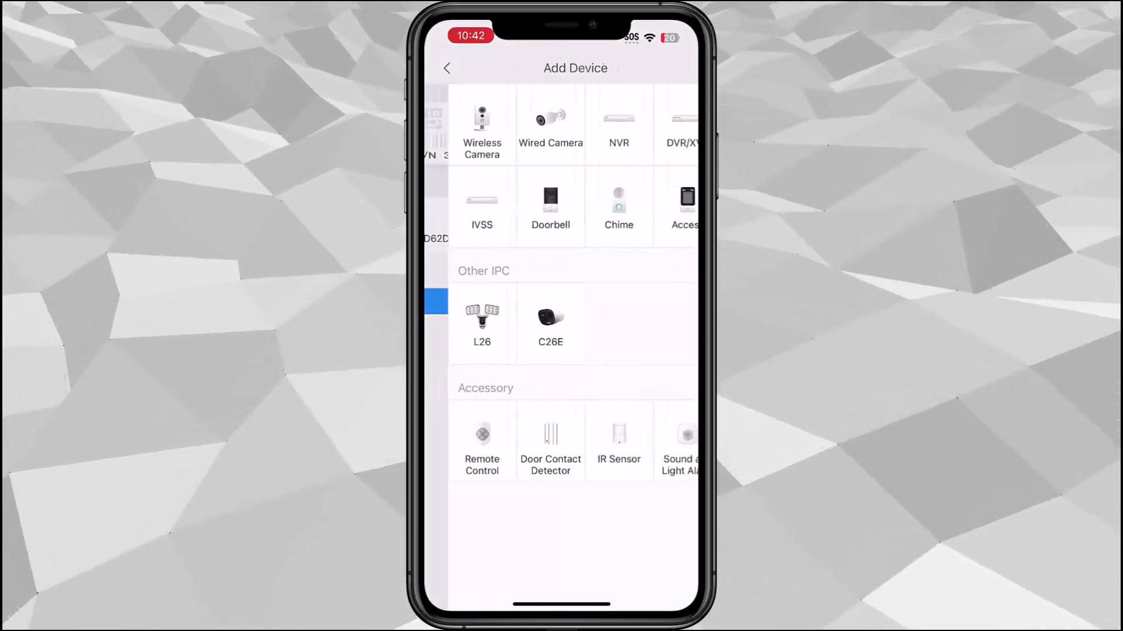
- Choose NVR, name the device 'Office' with admin password, and save it to open live view
scroll("right", 3)
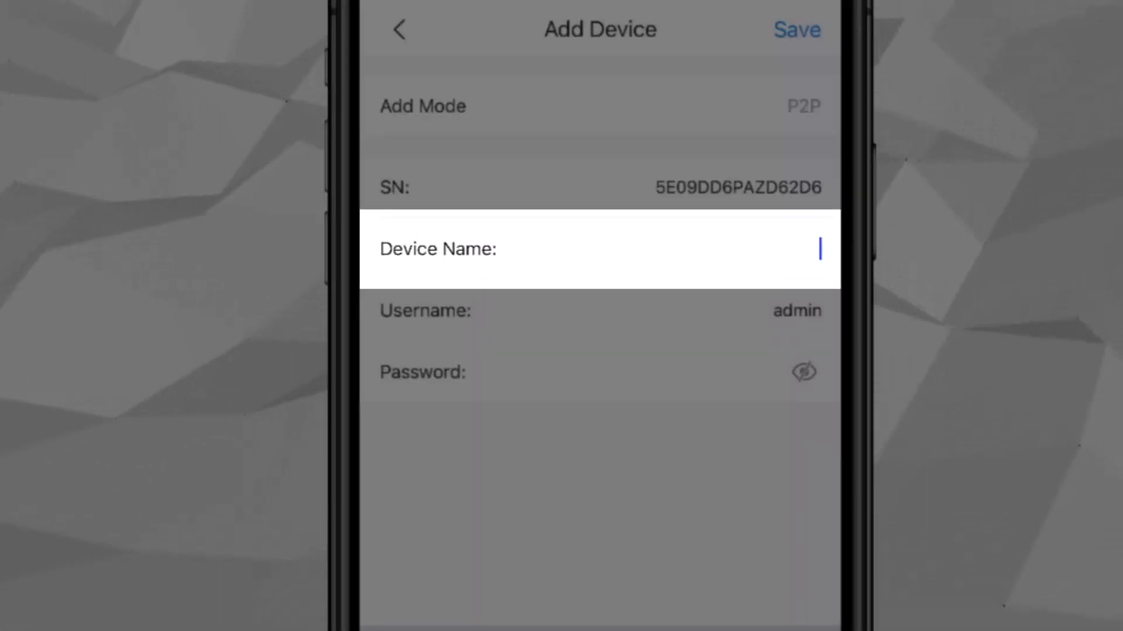
type("Off")
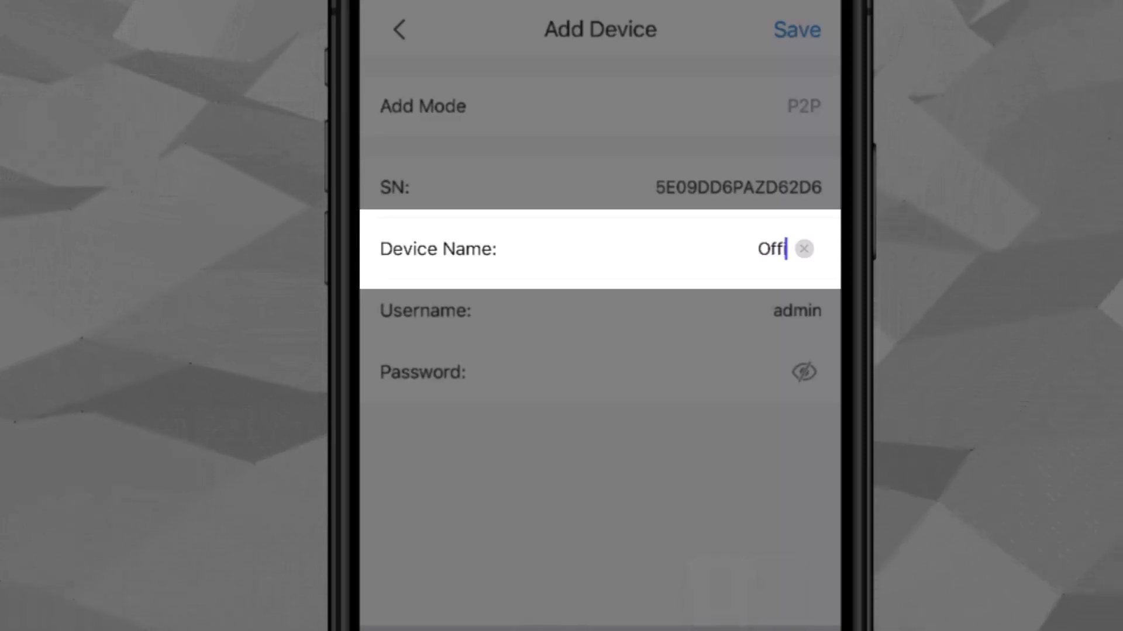
type("ice")
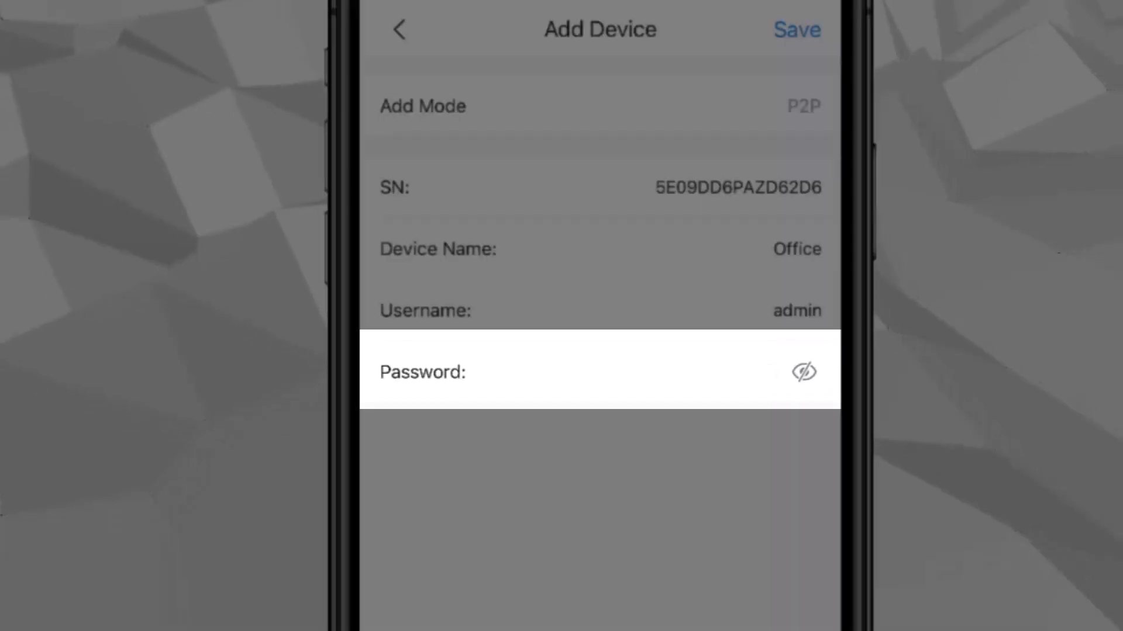
left_click(559, 372)
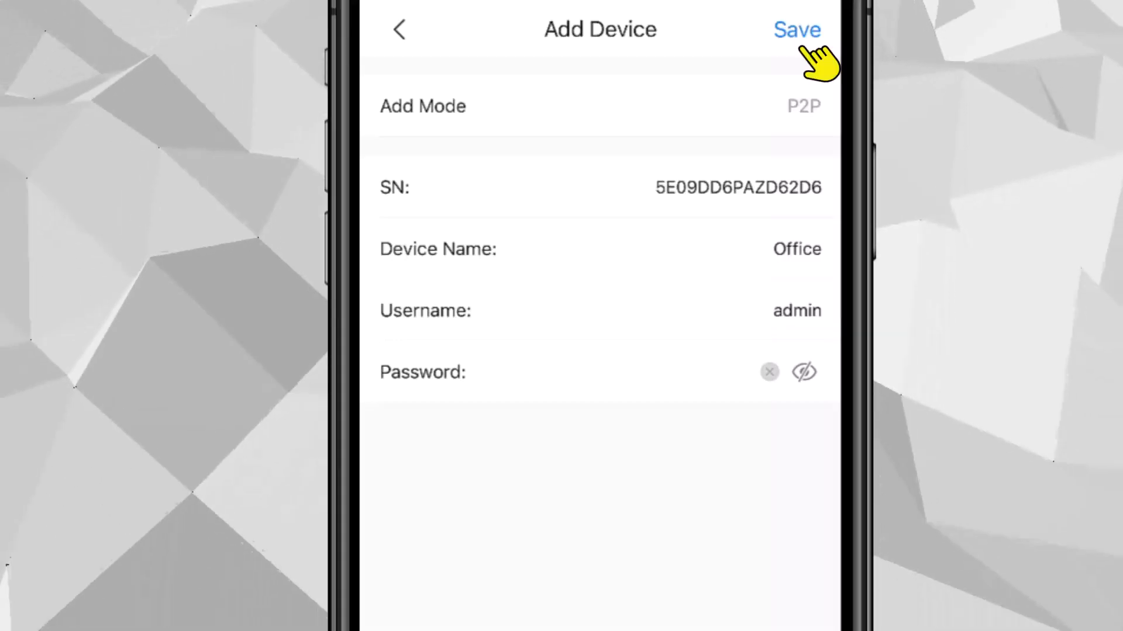
left_click(796, 30)
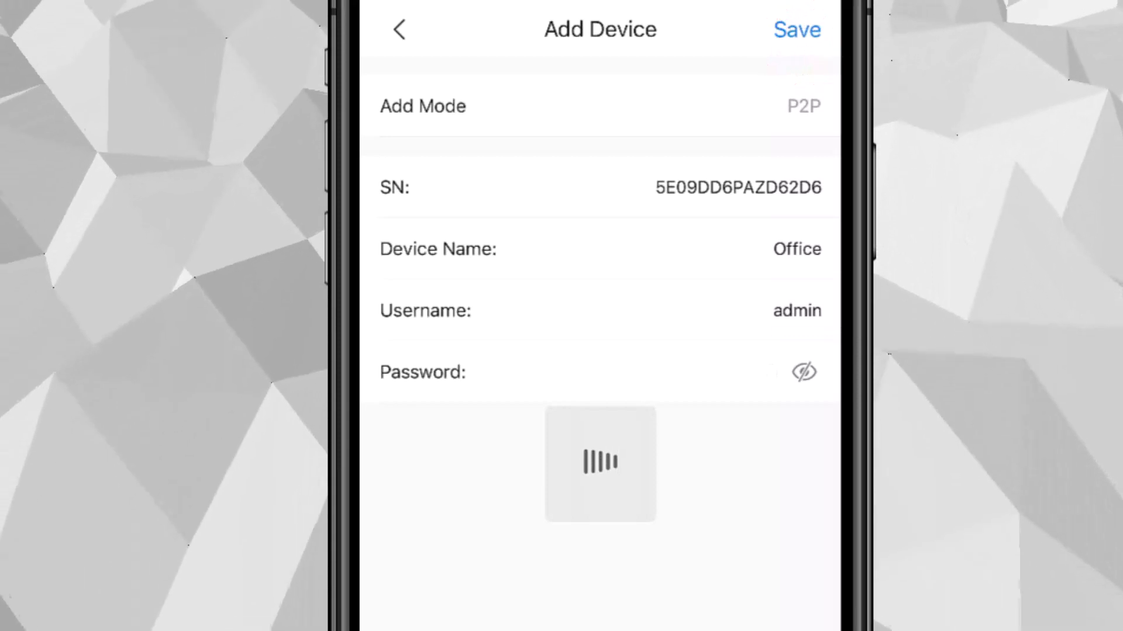
left_click(797, 29)
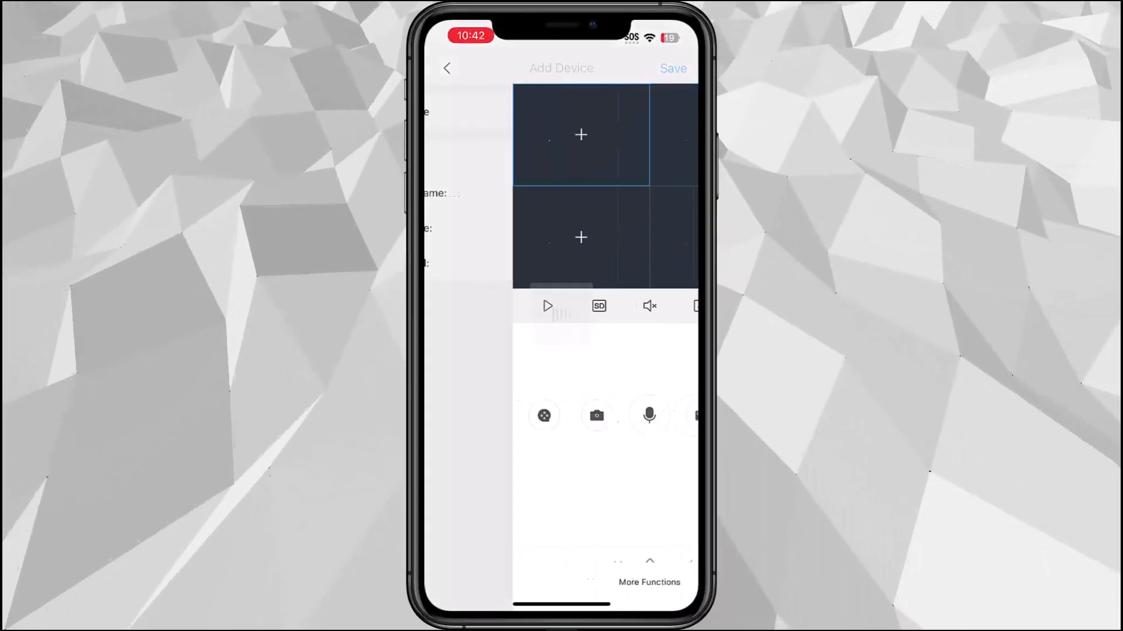
left_click(560, 416)
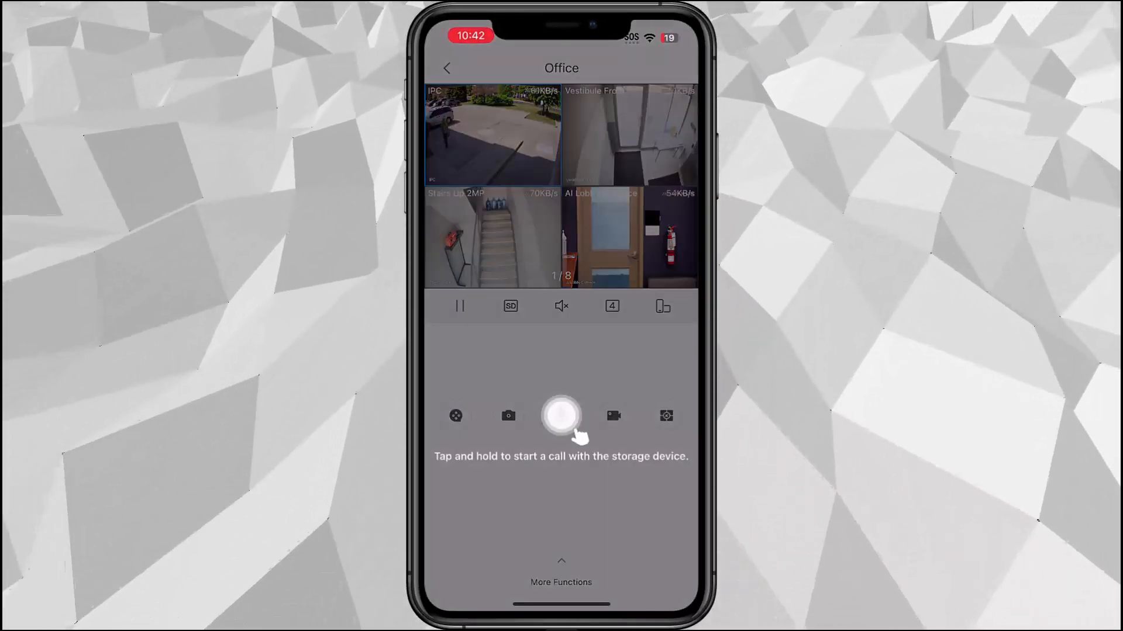
left_click(560, 415)
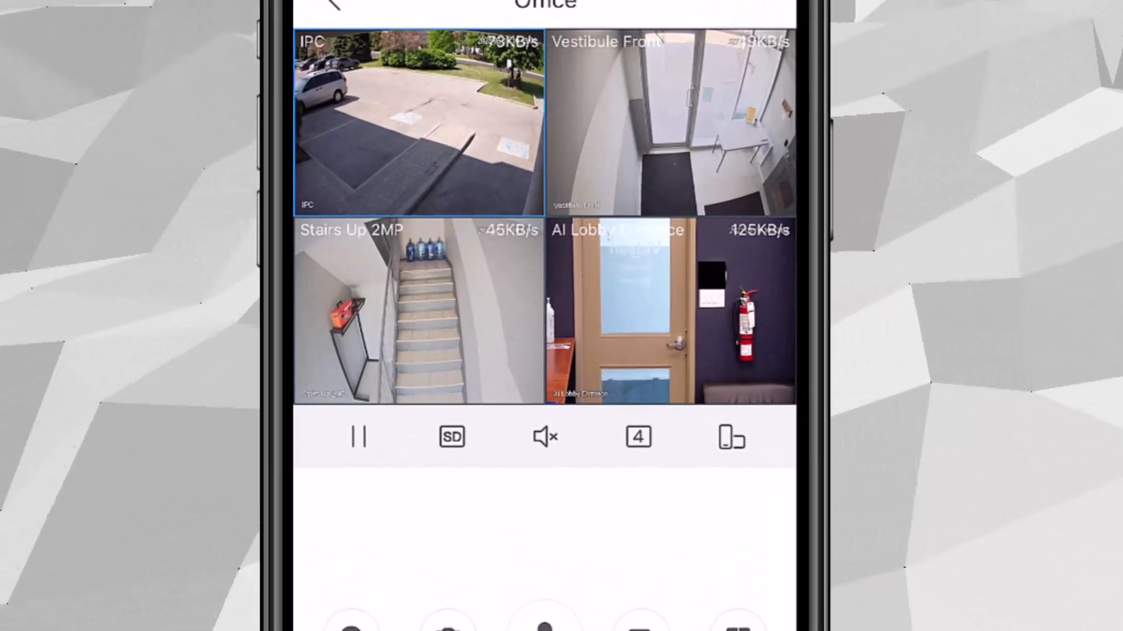
left_click(358, 436)
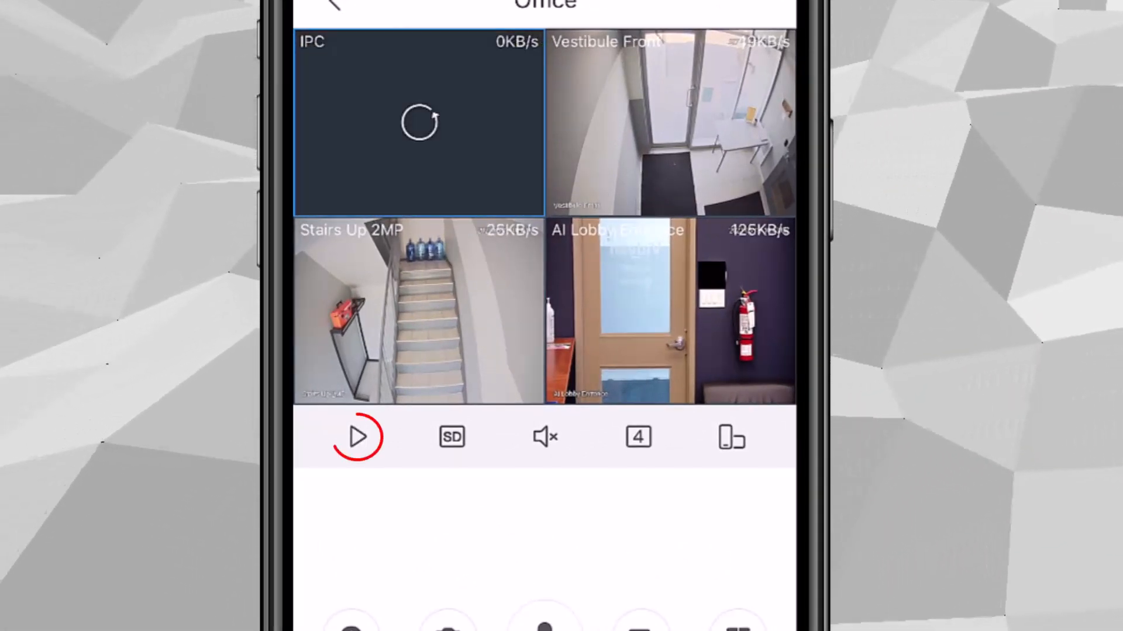
left_click(356, 436)
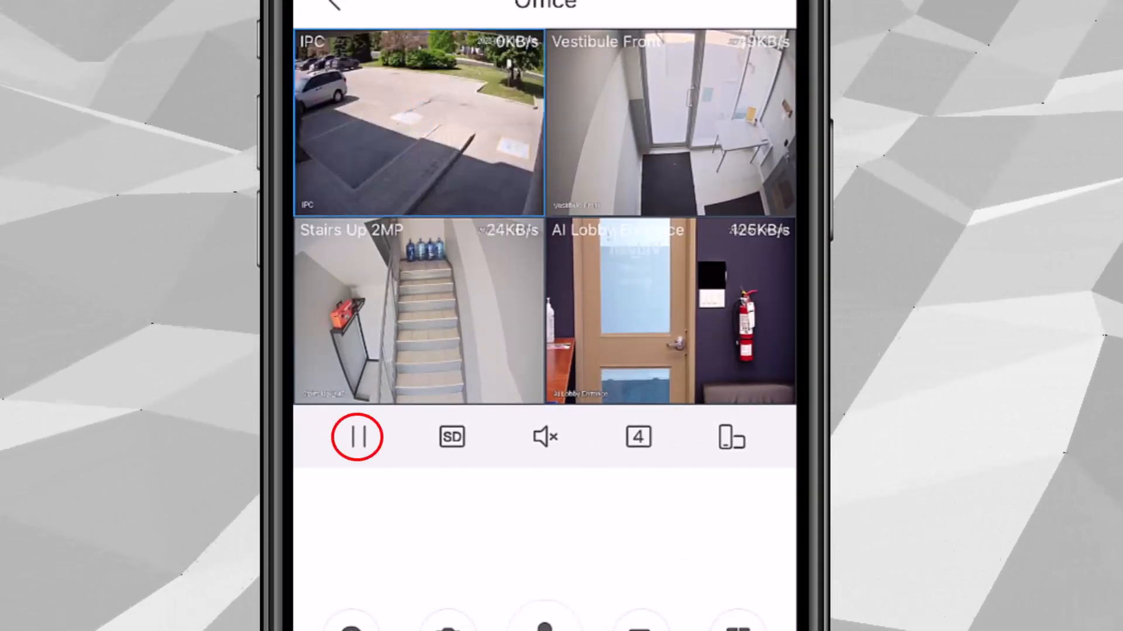
left_click(356, 437)
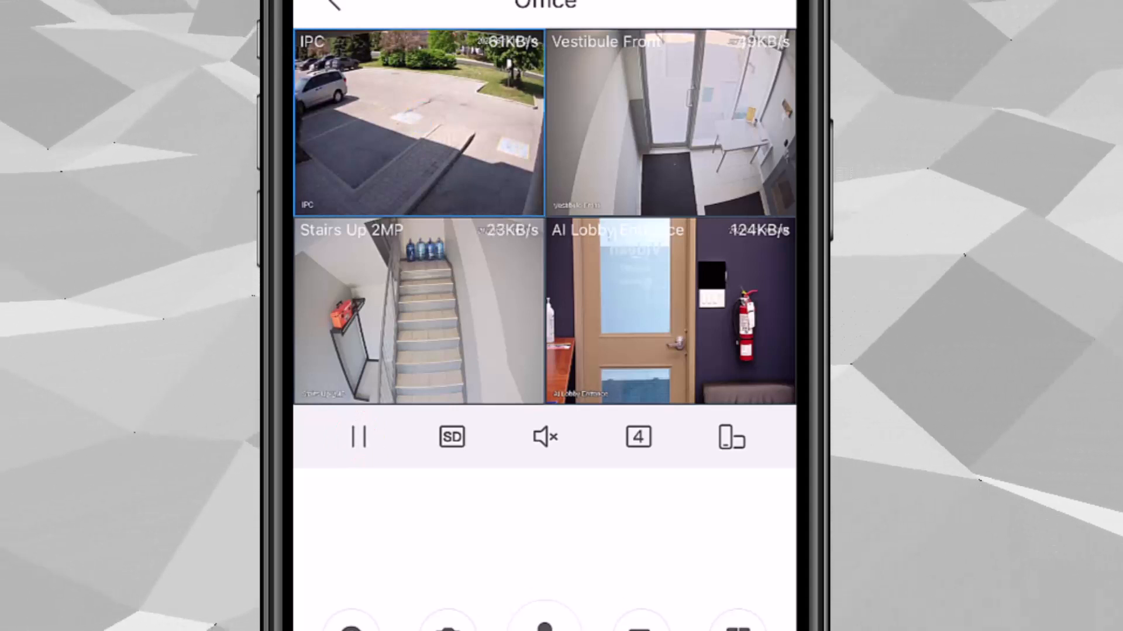
left_click(451, 437)
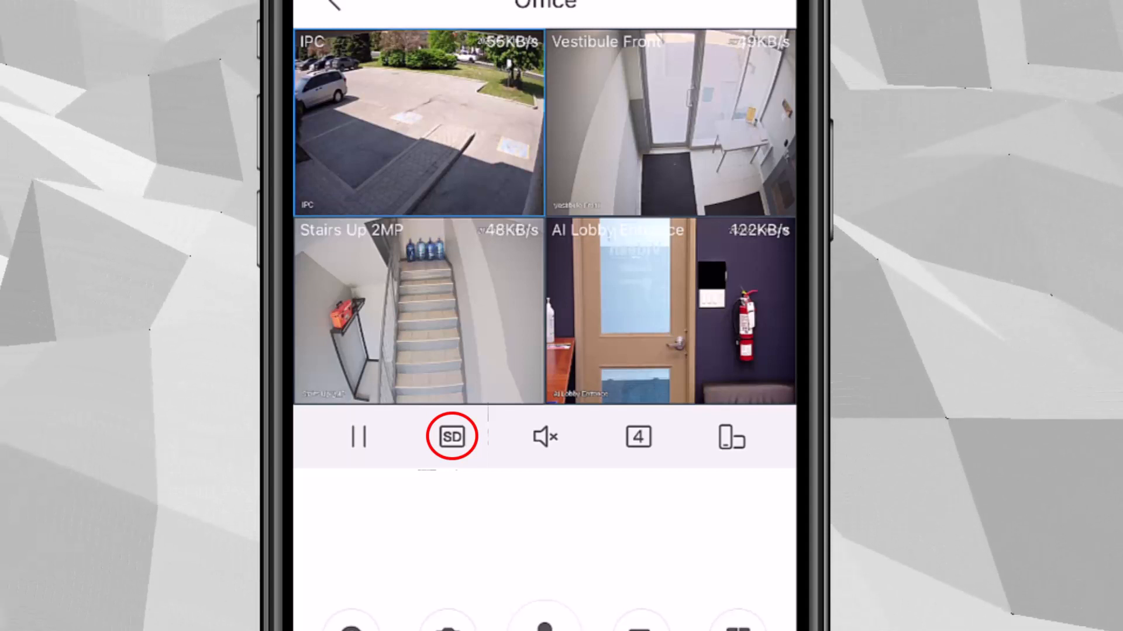
left_click(451, 436)
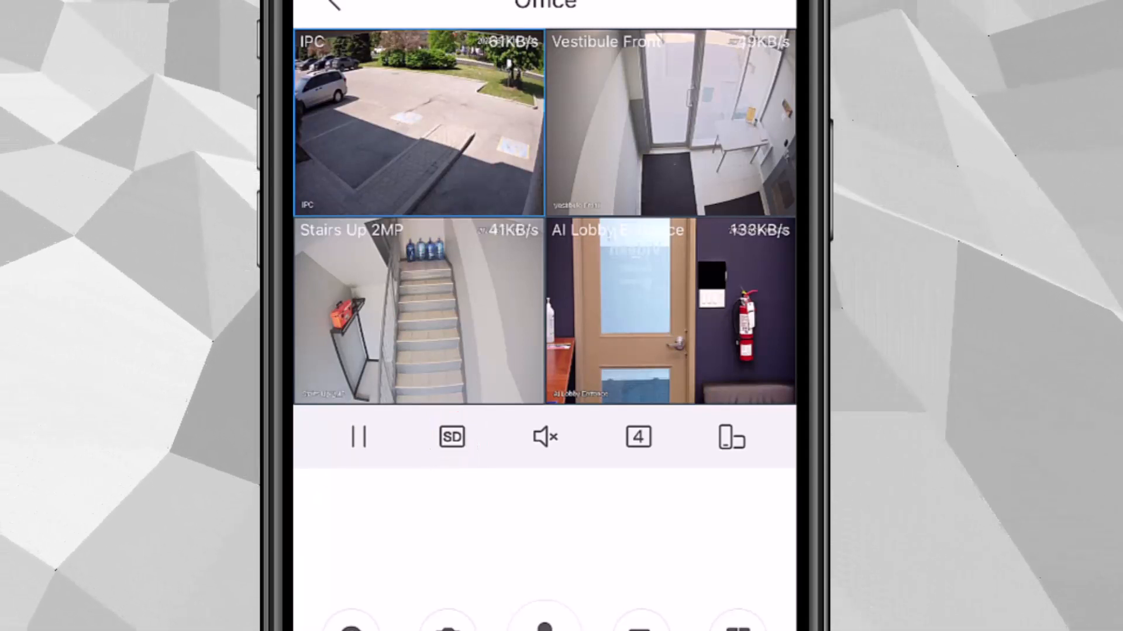
left_click(544, 437)
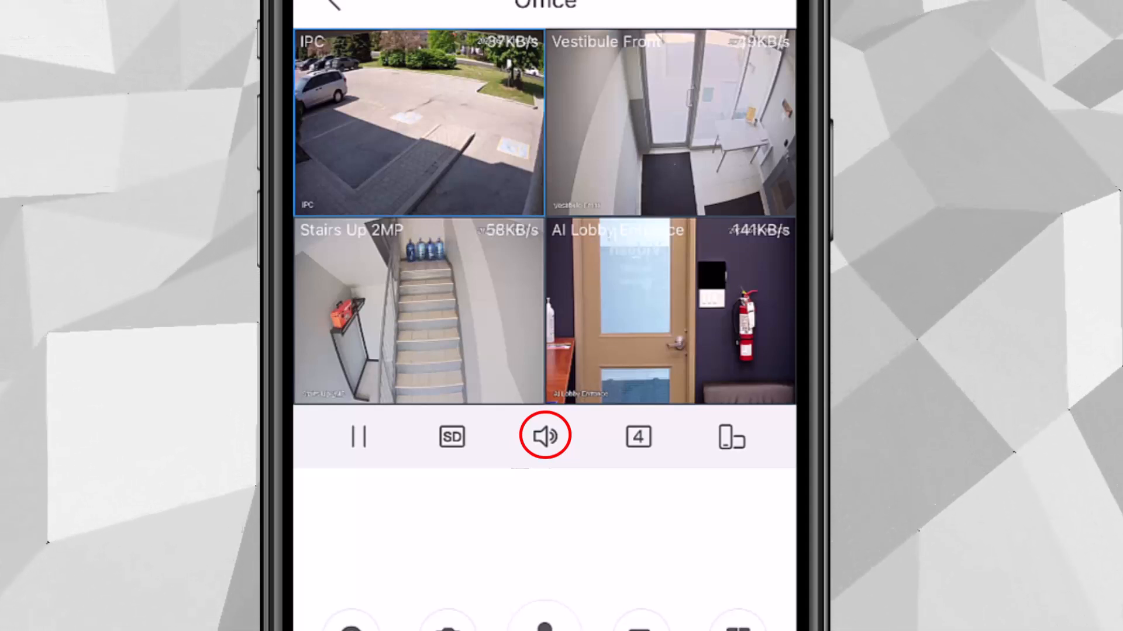
left_click(544, 436)
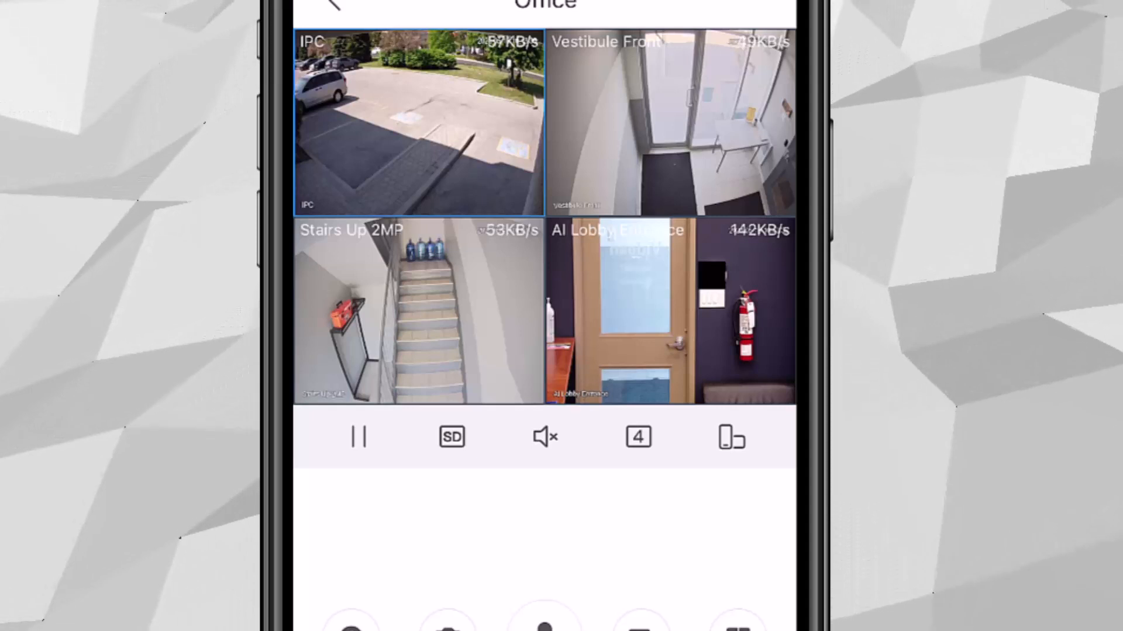
left_click(637, 436)
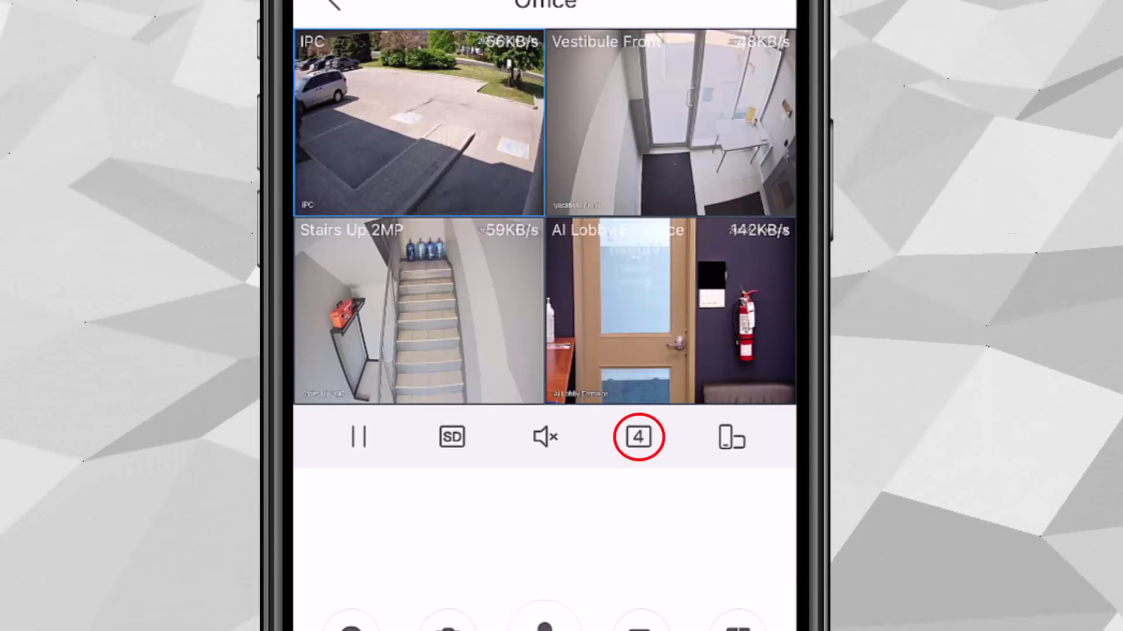
left_click(636, 436)
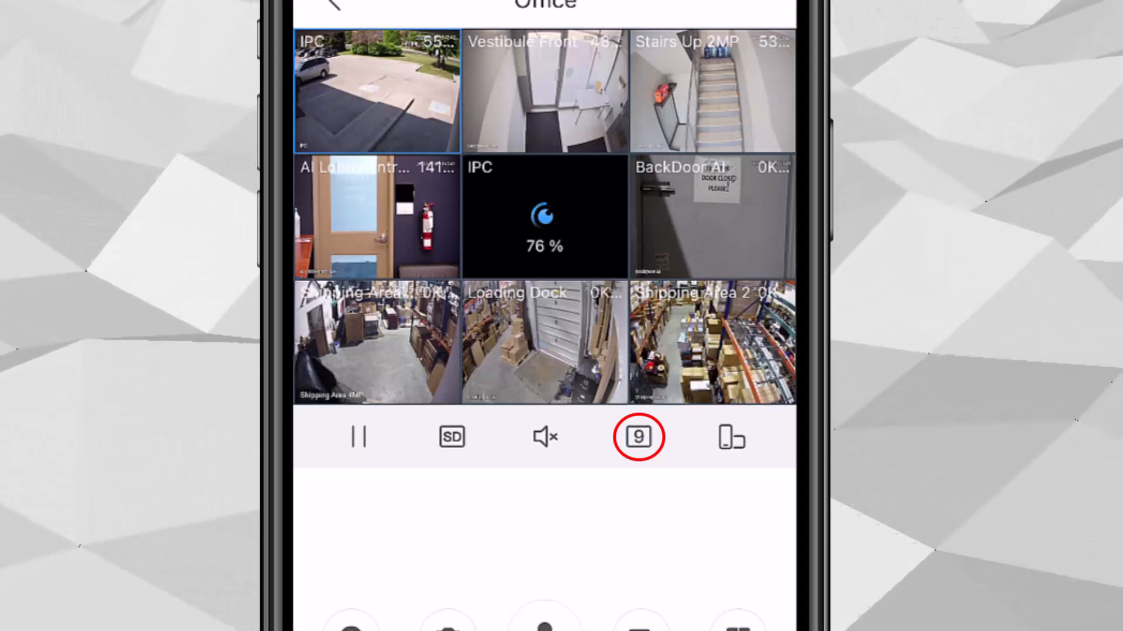
left_click(637, 436)
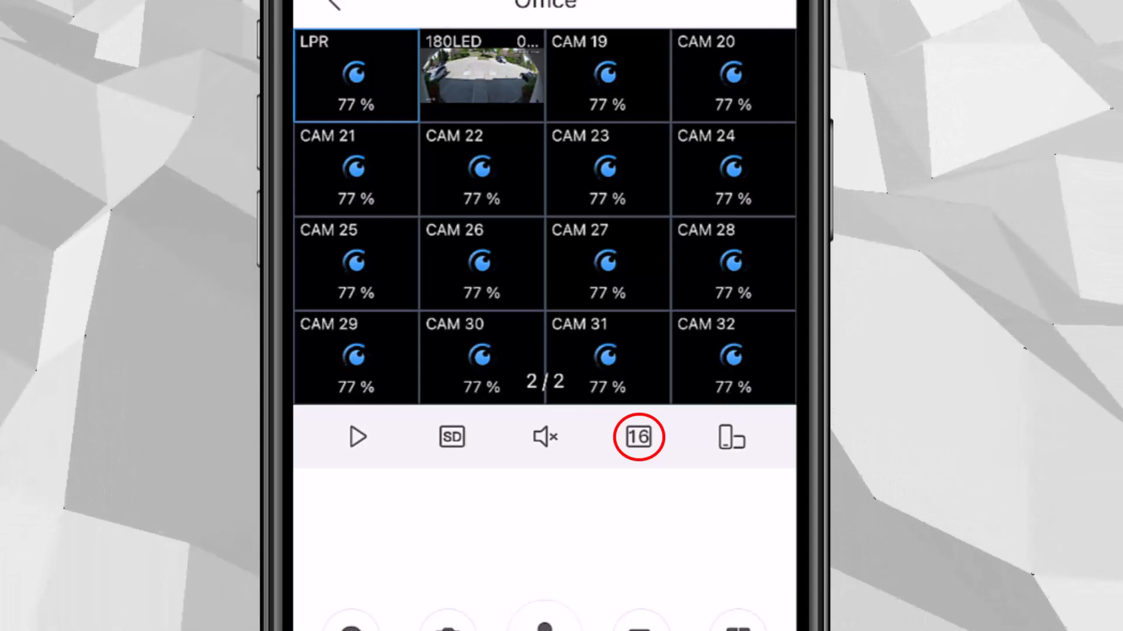
left_click(356, 436)
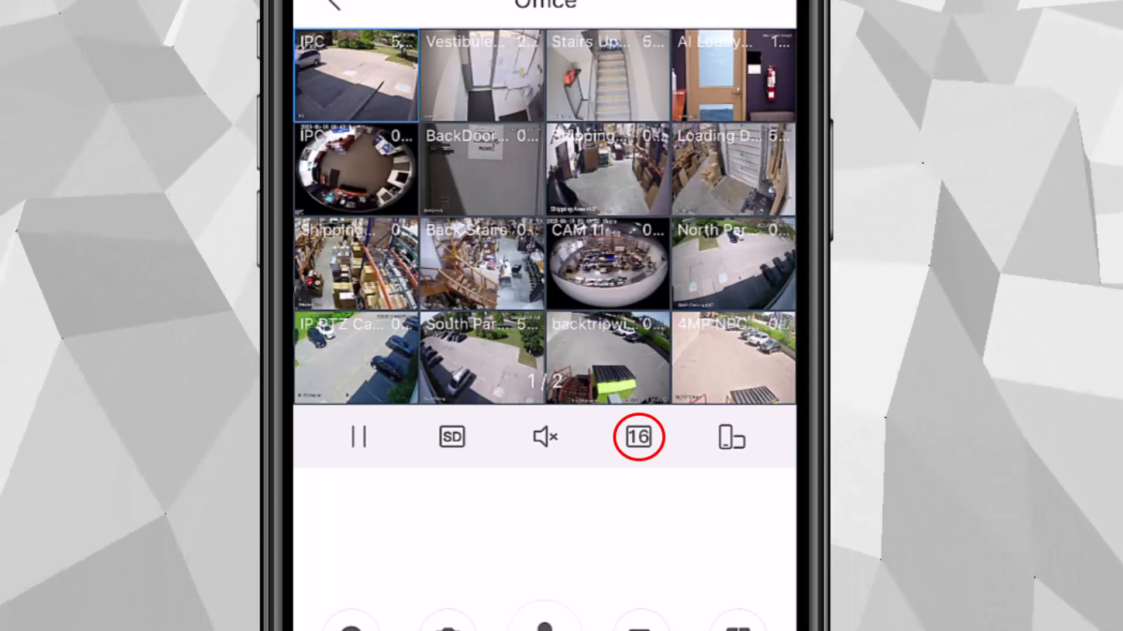
left_click(638, 436)
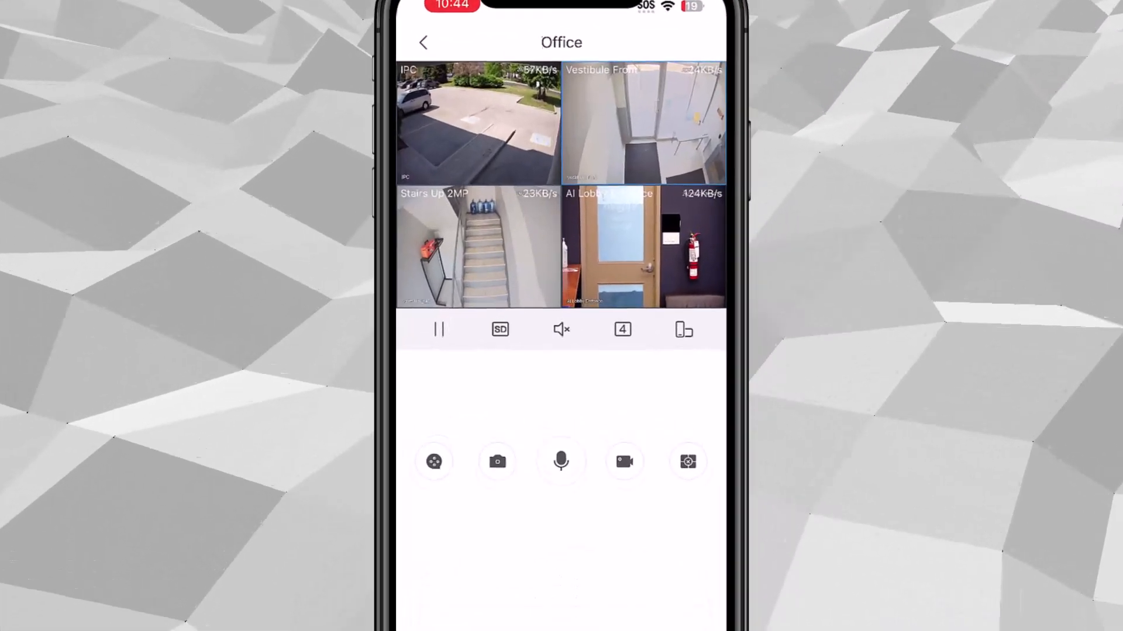
left_click(432, 461)
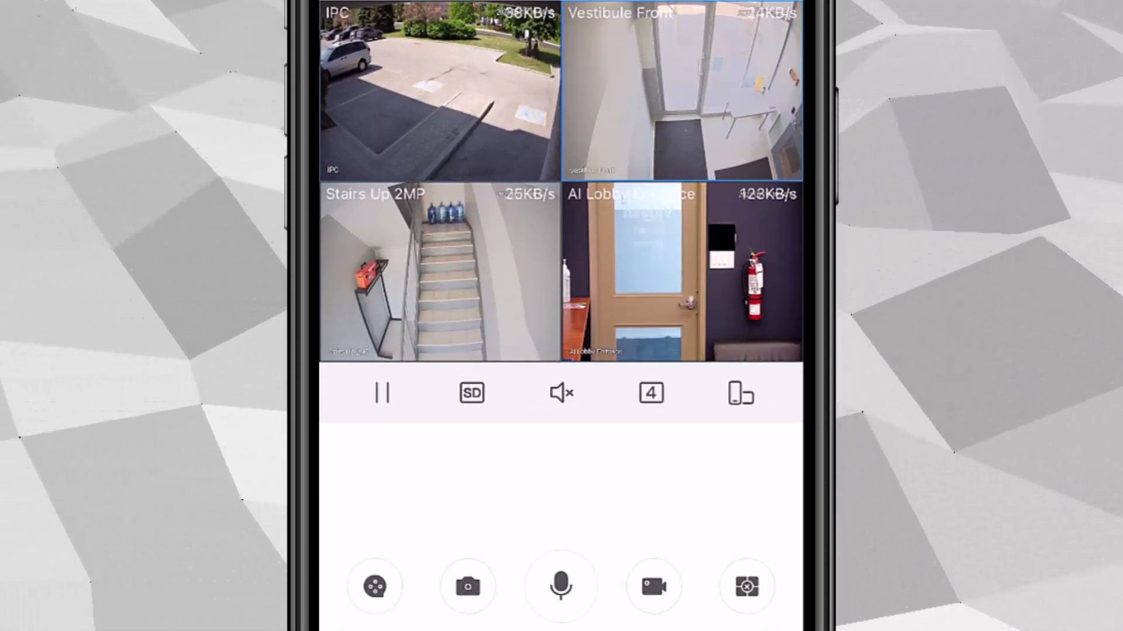
left_click(468, 586)
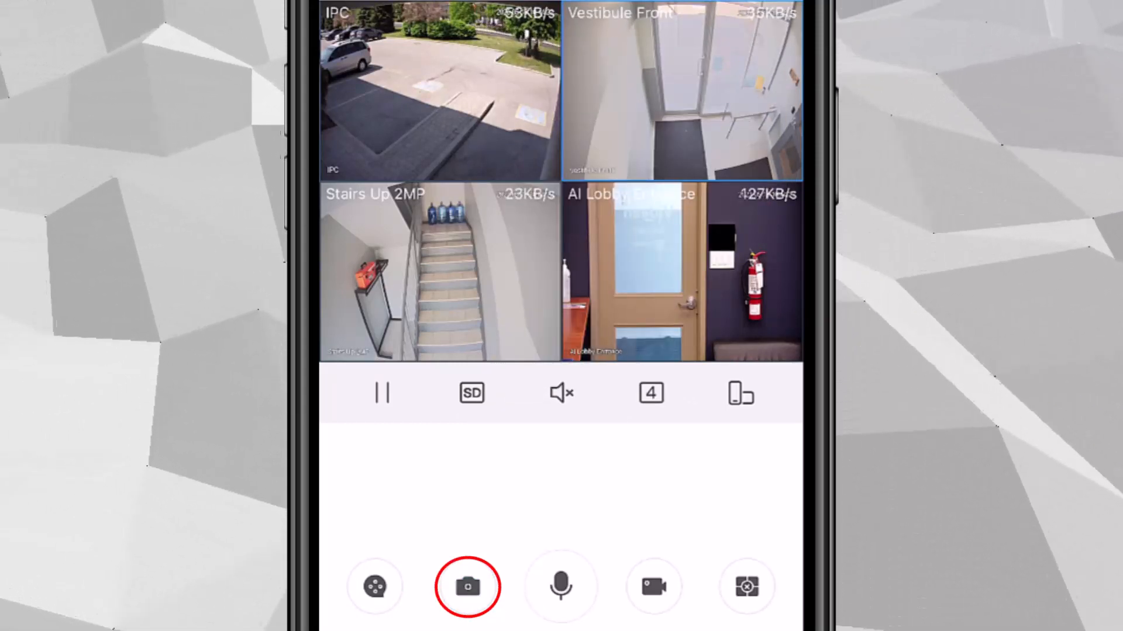
left_click(467, 586)
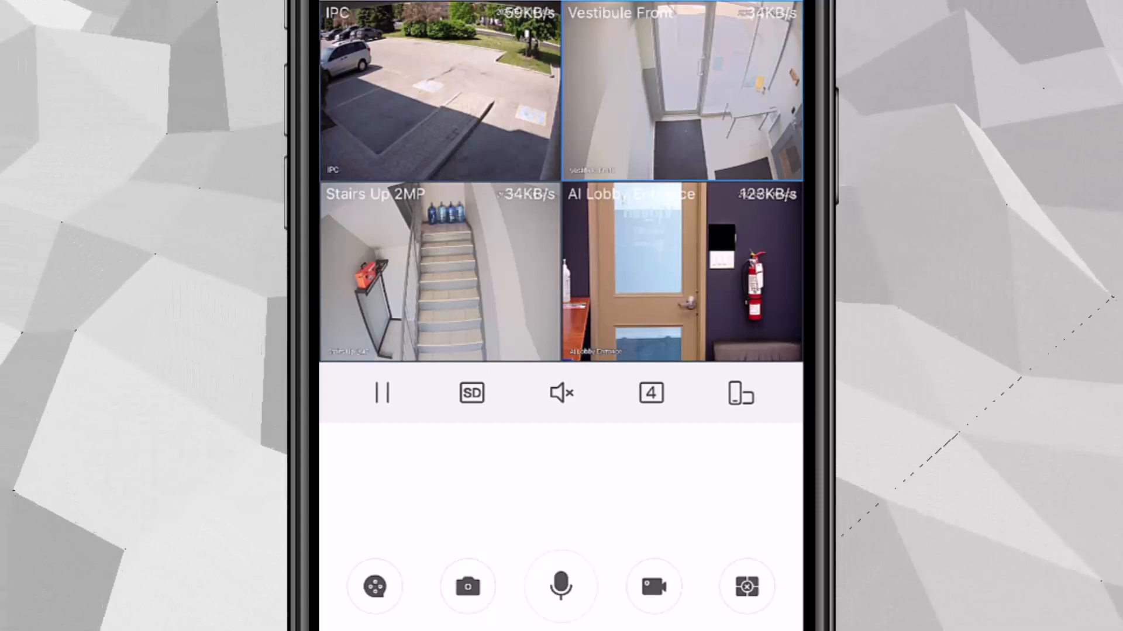
left_click(562, 586)
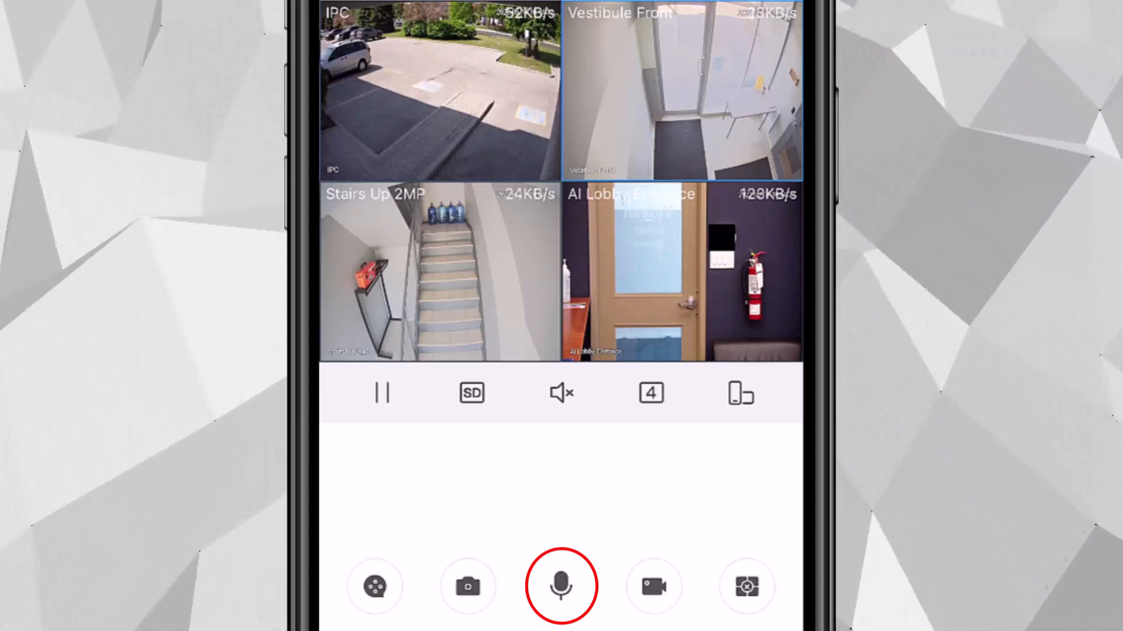
left_click(561, 586)
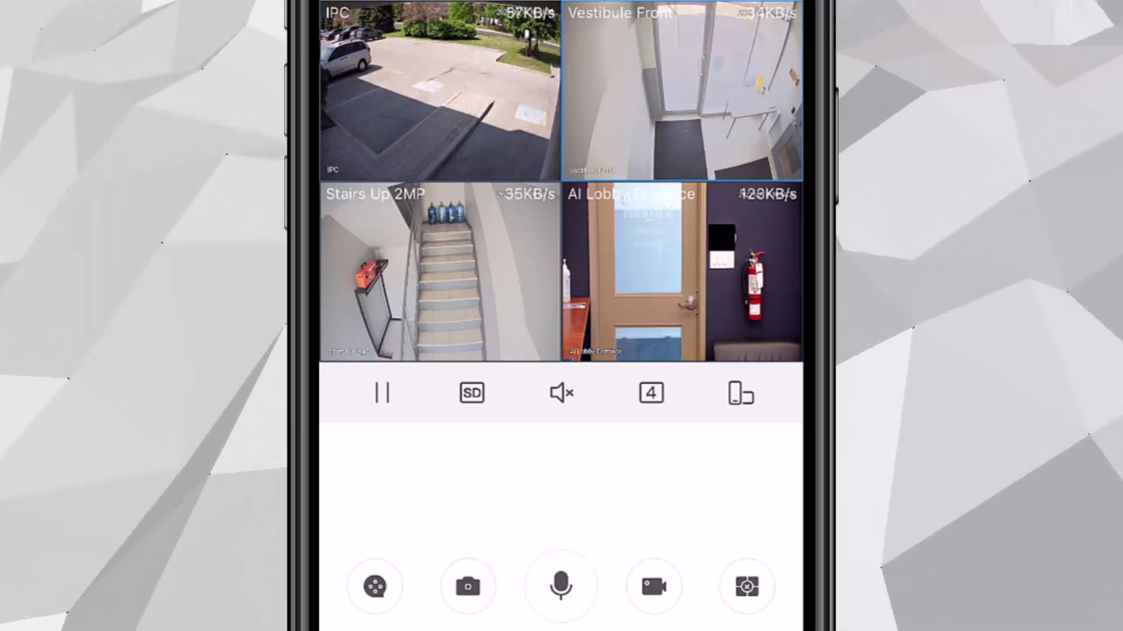
left_click(653, 586)
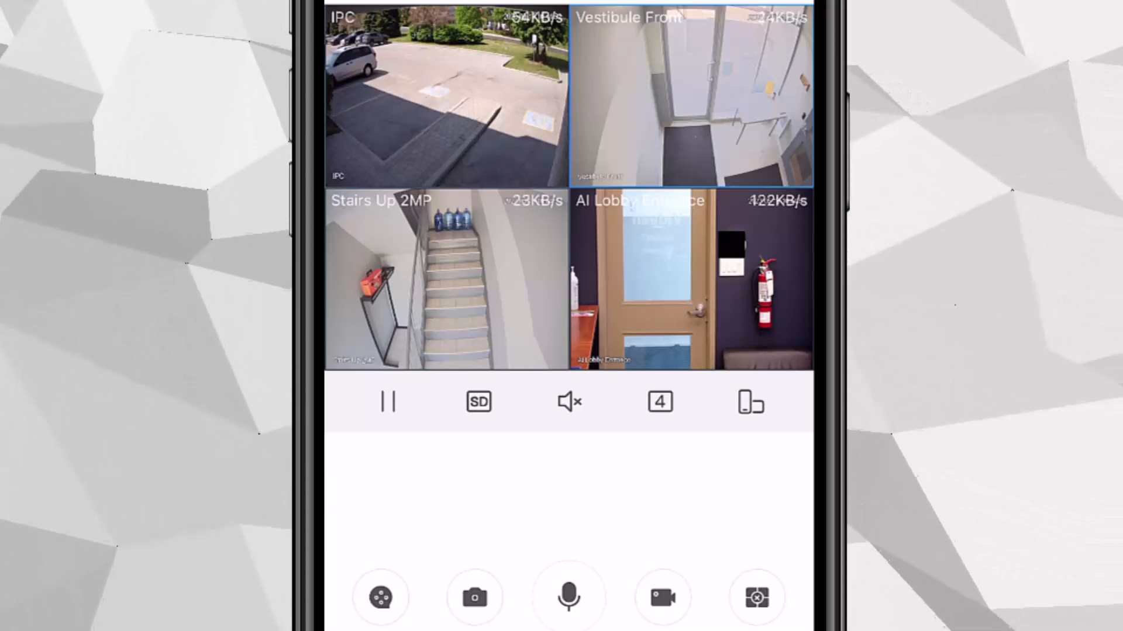
left_click(757, 598)
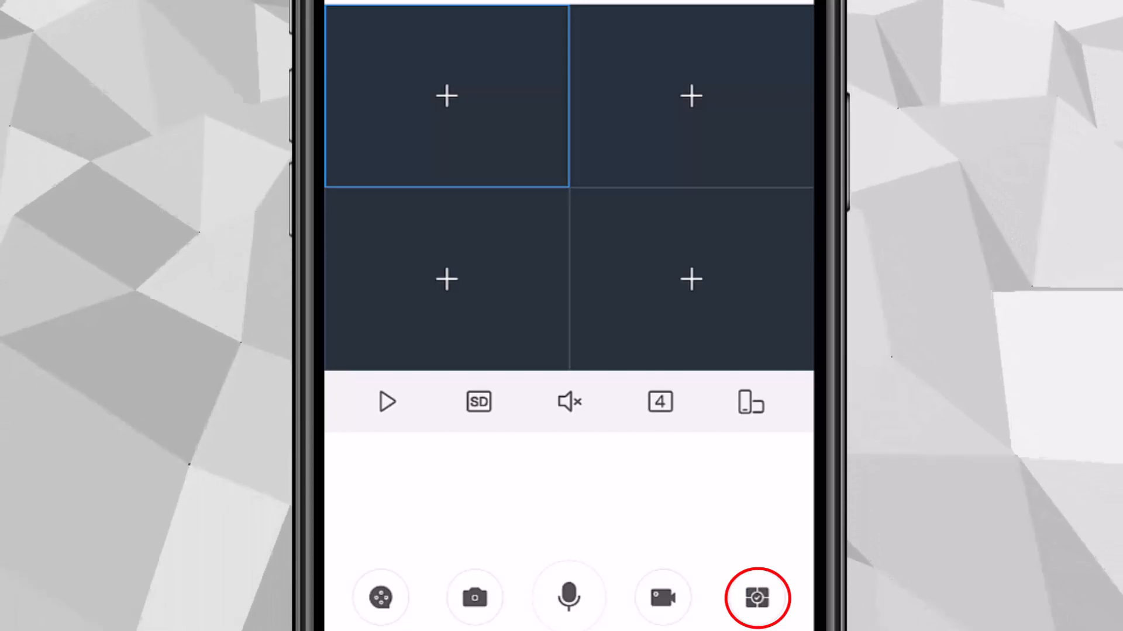
left_click(757, 598)
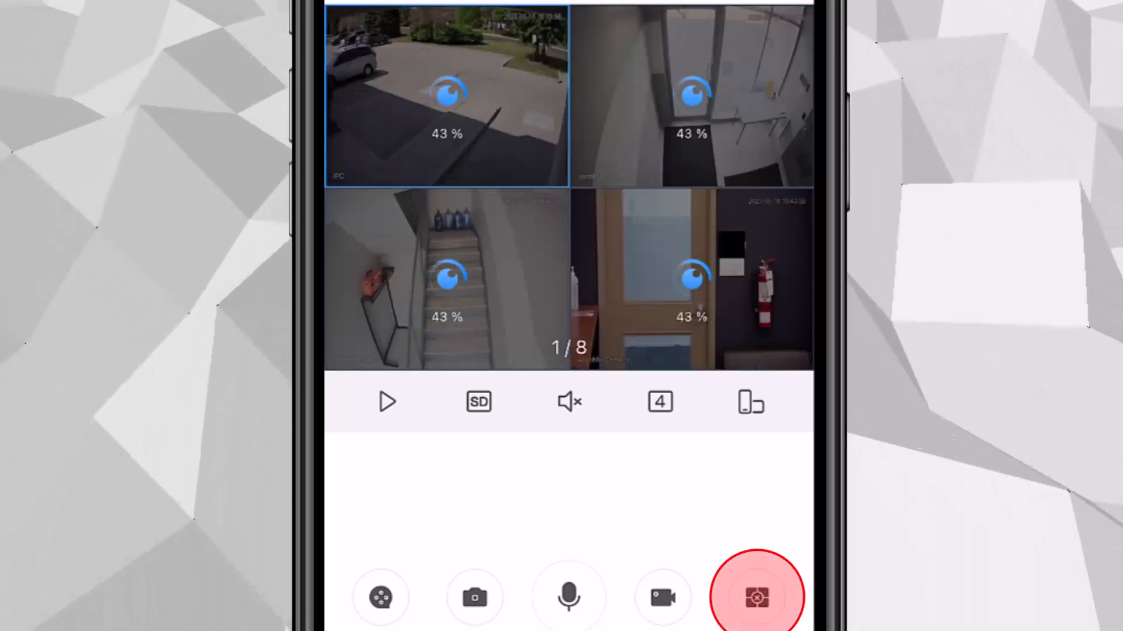
left_click(387, 401)
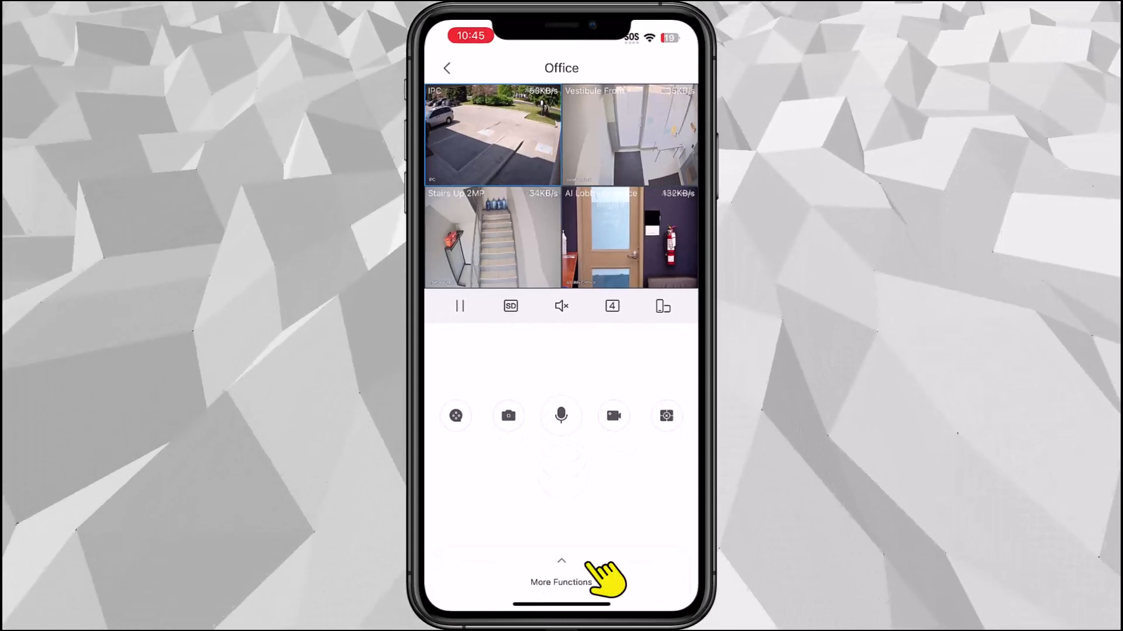
- Expand More Functions and try Favorites, PTZ control, wiper and the camera light
left_click(561, 573)
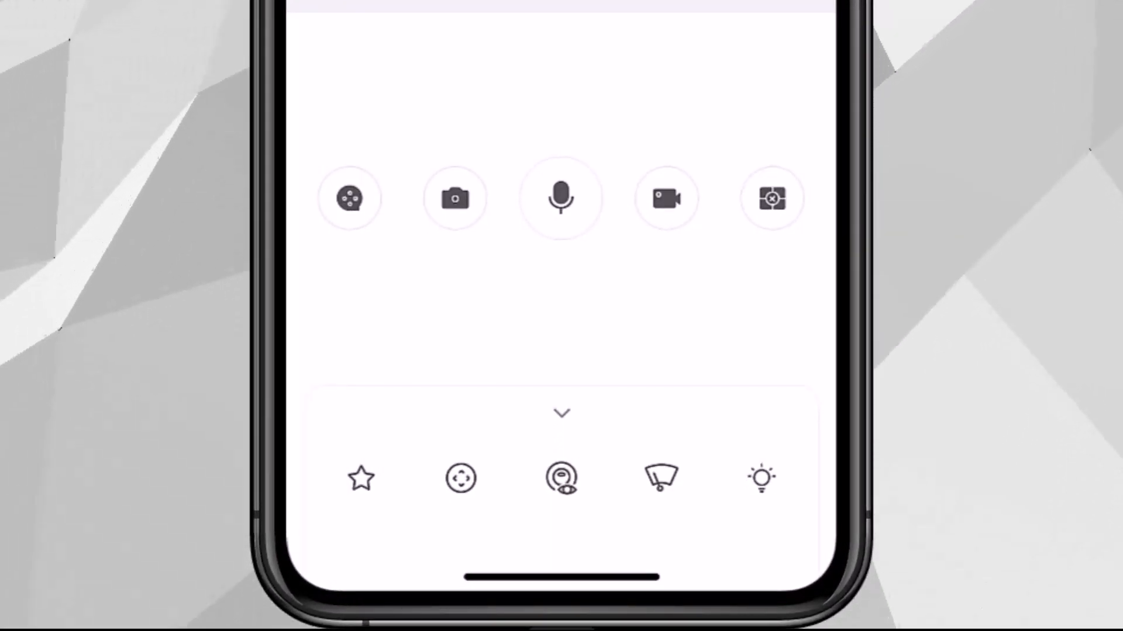
left_click(361, 478)
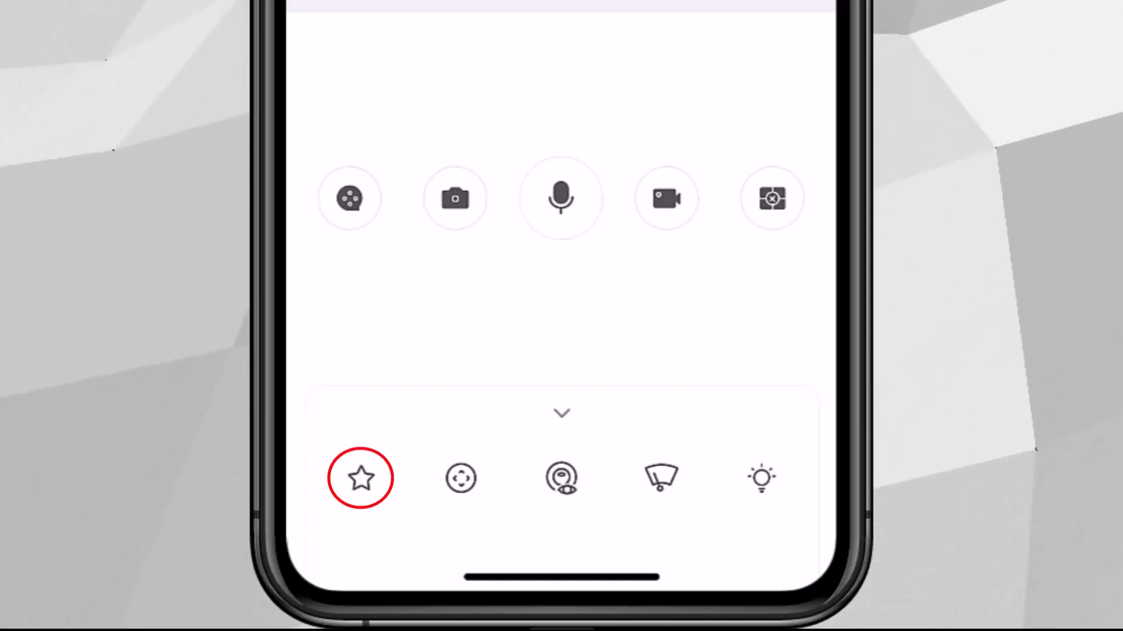
left_click(460, 478)
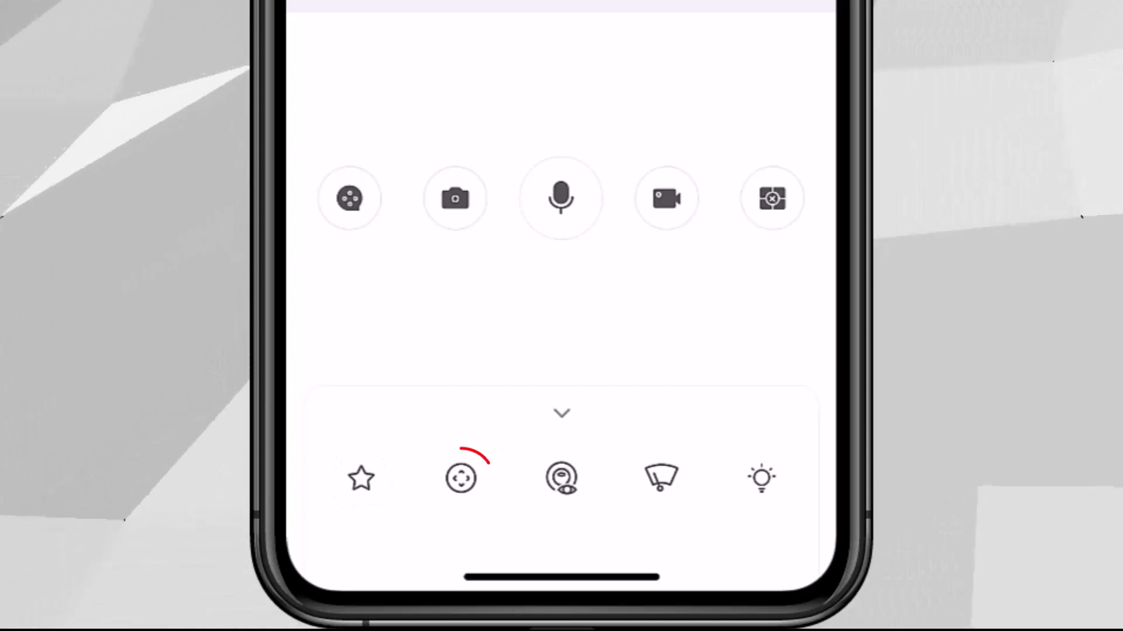
left_click(460, 478)
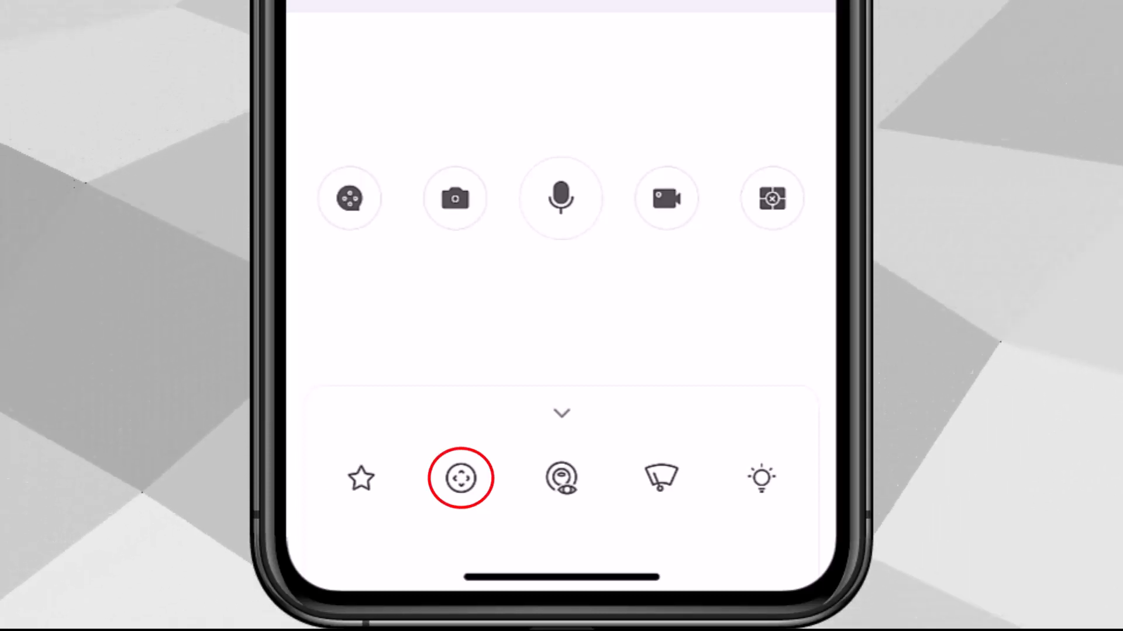
left_click(461, 479)
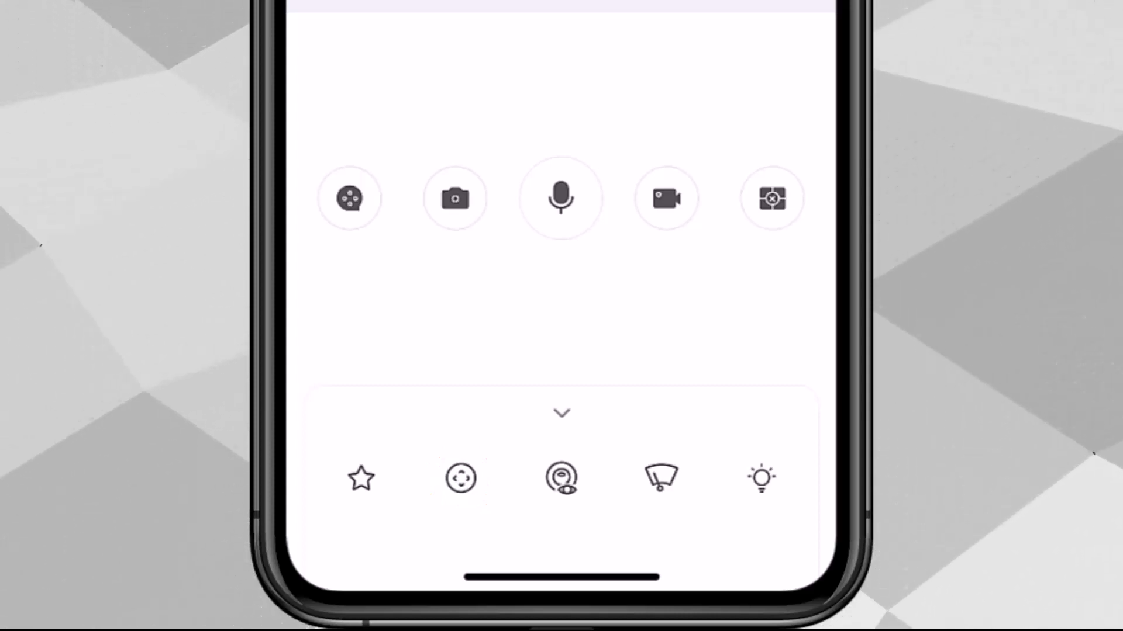
left_click(560, 478)
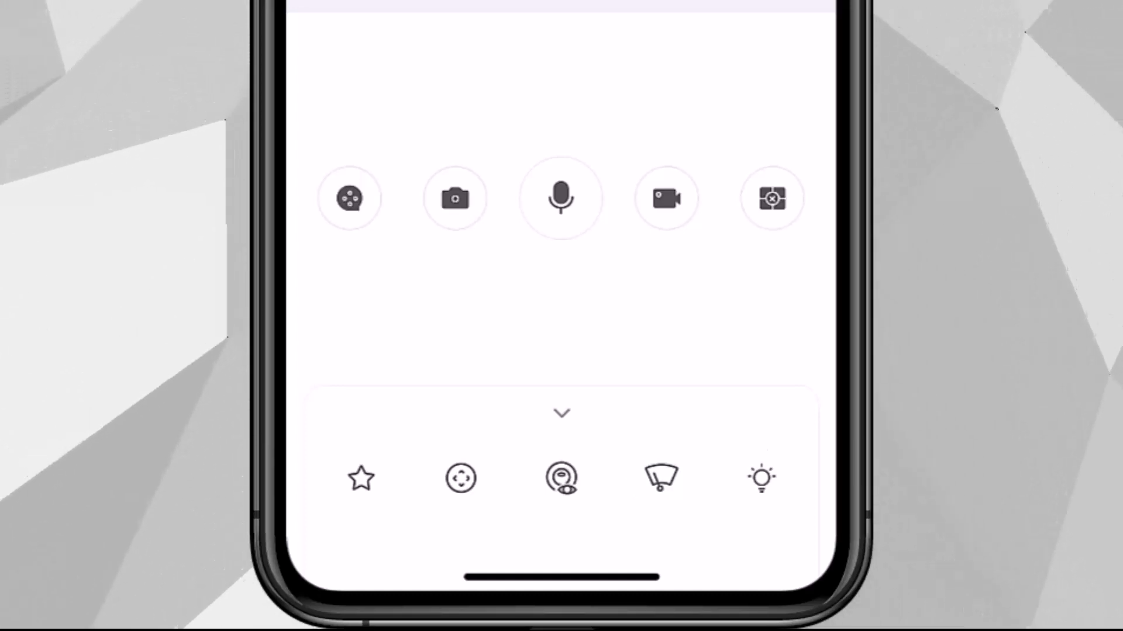
left_click(761, 480)
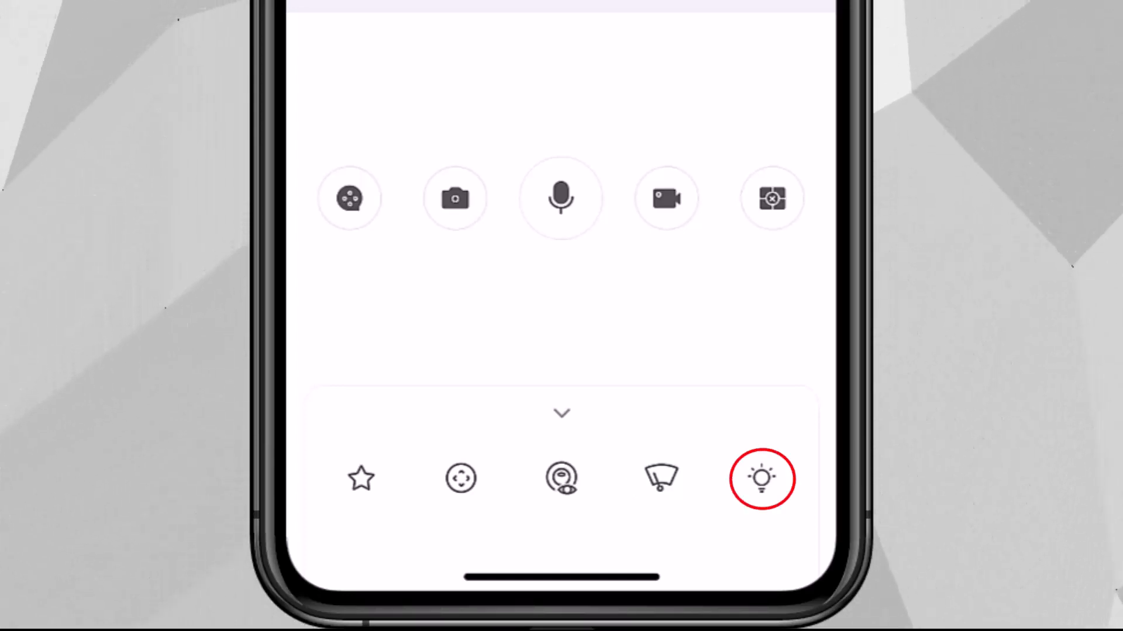